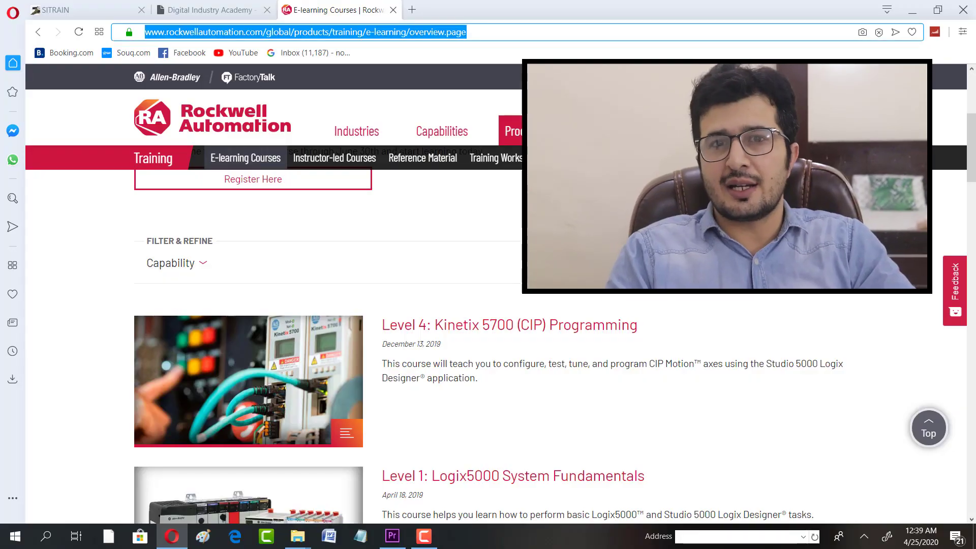
Step: Scroll down the free-course page and follow Register Here to the e-learning login page
scroll(down, 3)
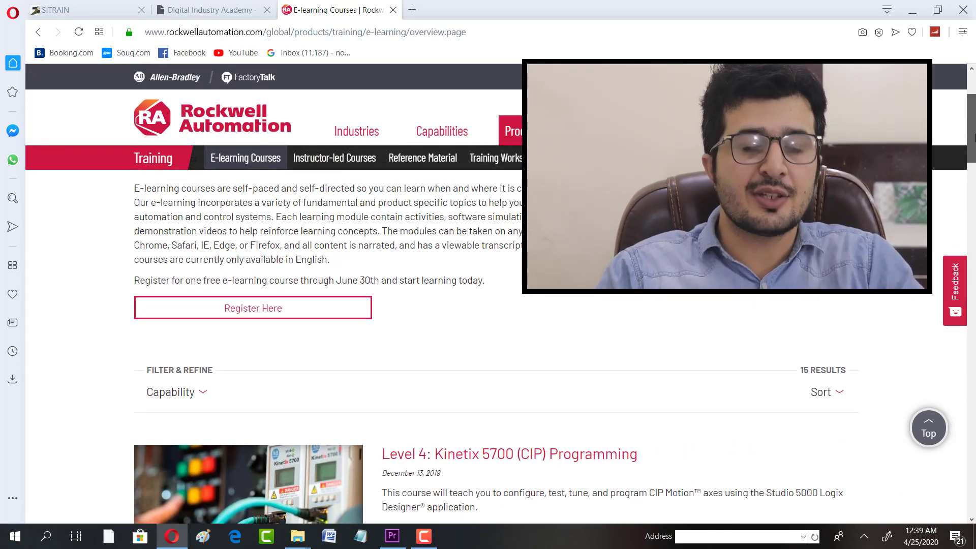
scroll(down, 3)
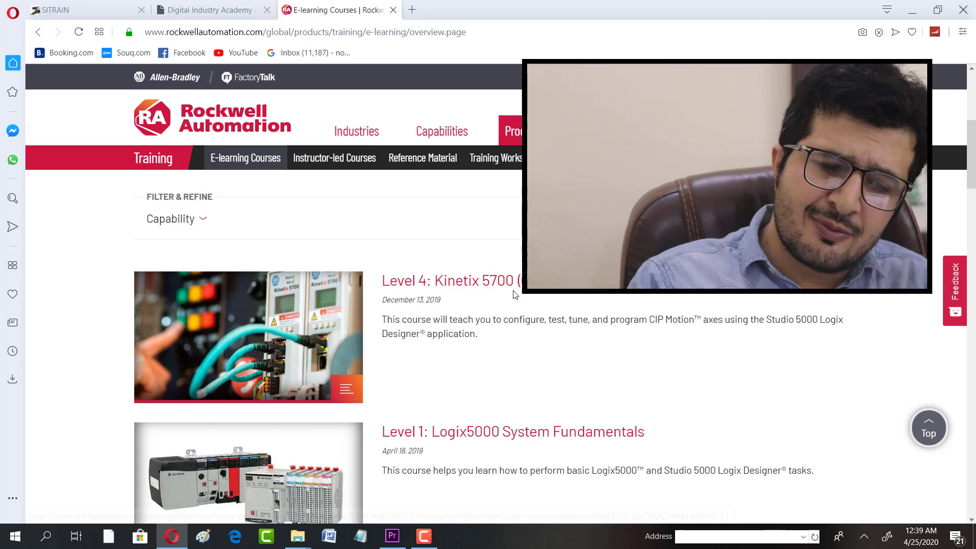
scroll(down, 3)
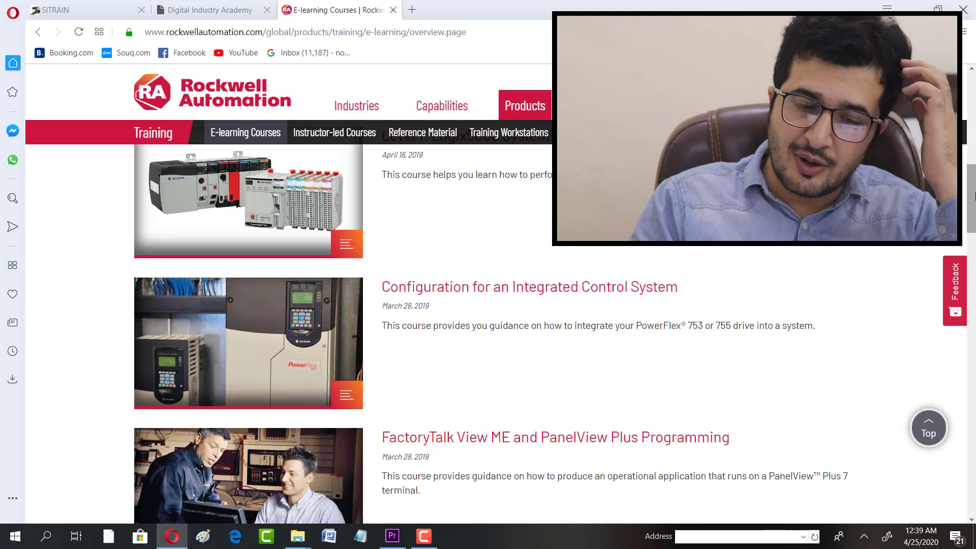
scroll(down, 3)
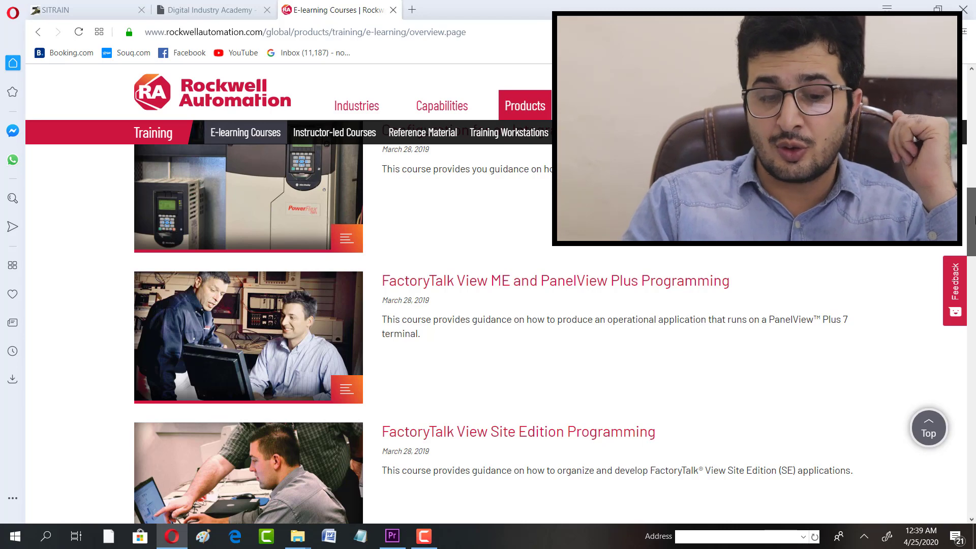
scroll(down, 3)
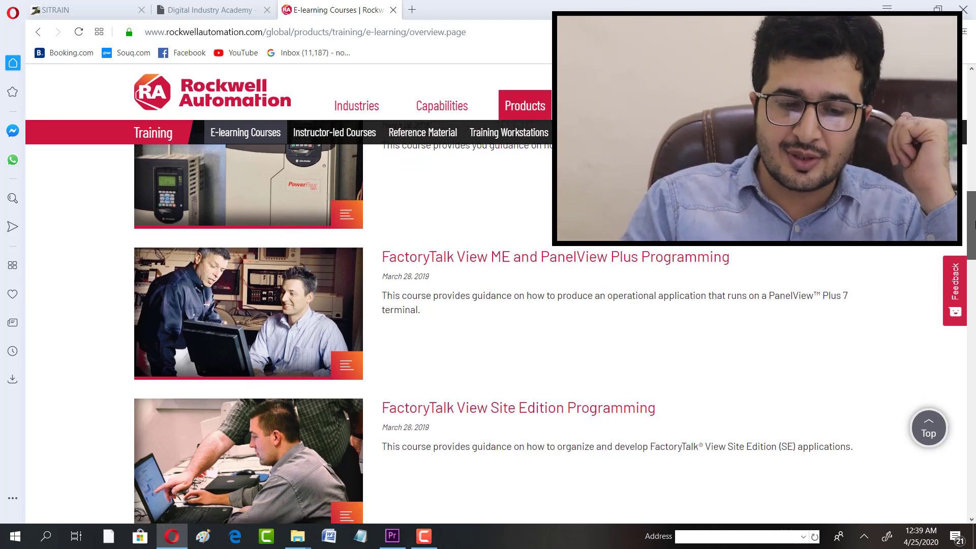
scroll(down, 3)
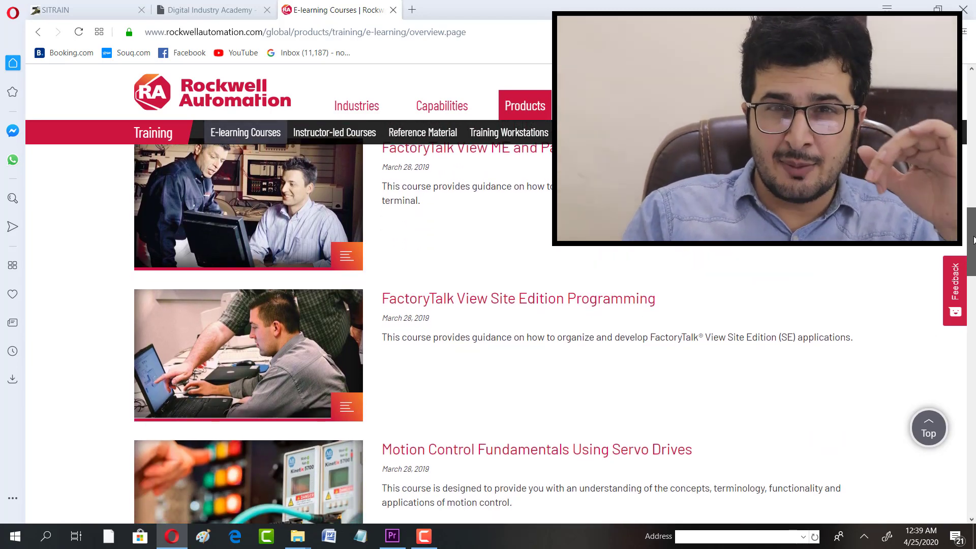
scroll(down, 3)
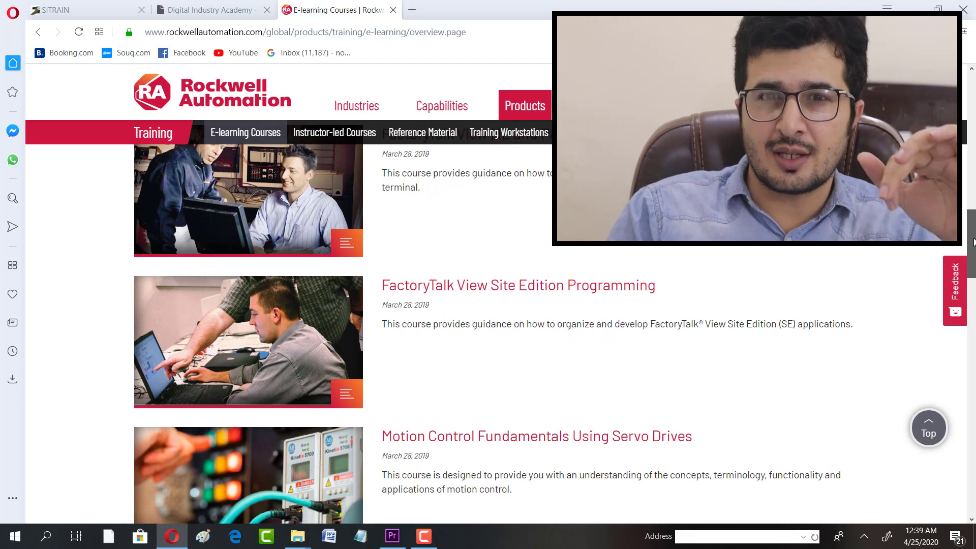
scroll(down, 3)
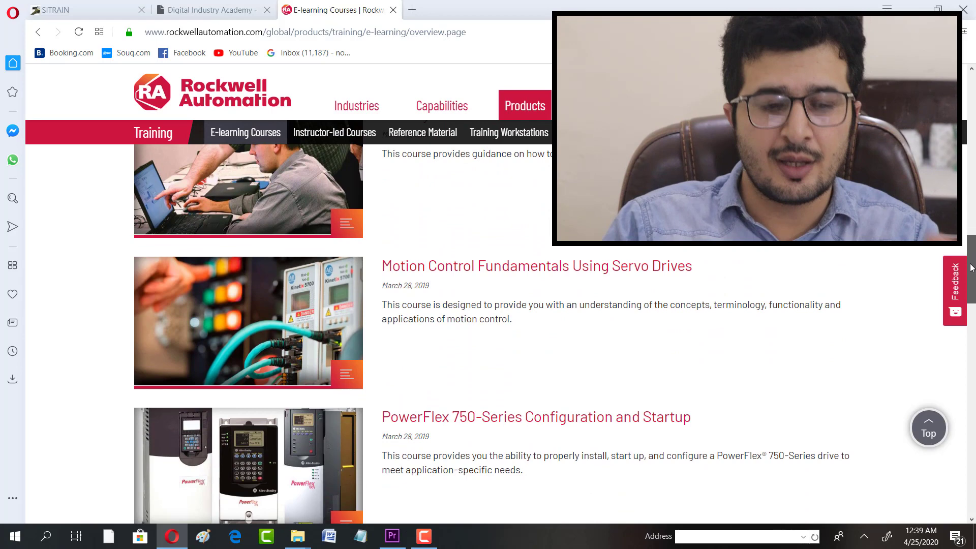
scroll(down, 3)
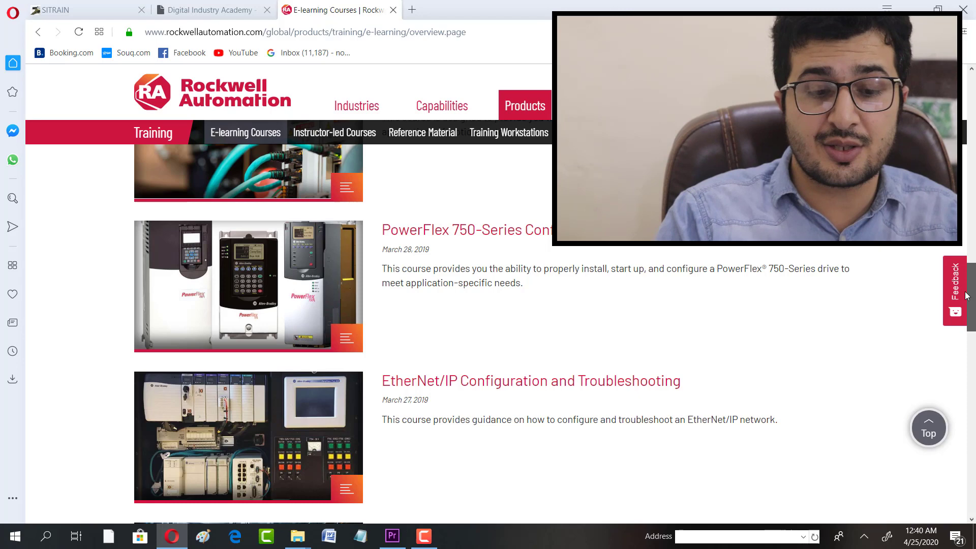
scroll(down, 3)
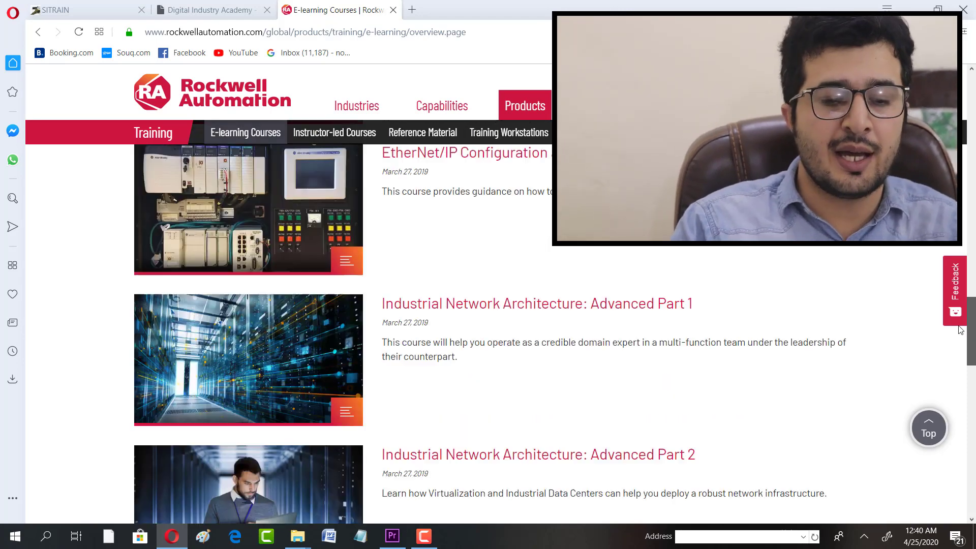
scroll(down, 3)
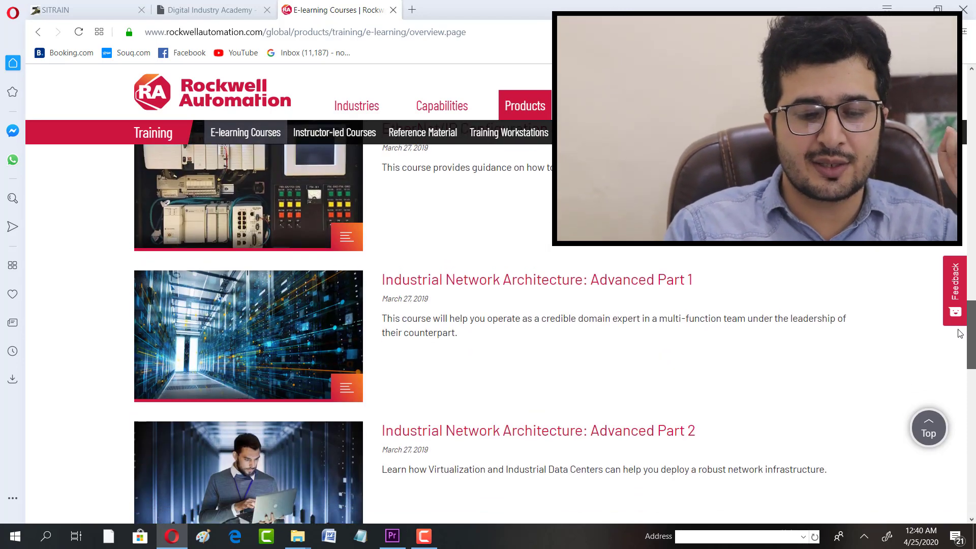
scroll(down, 3)
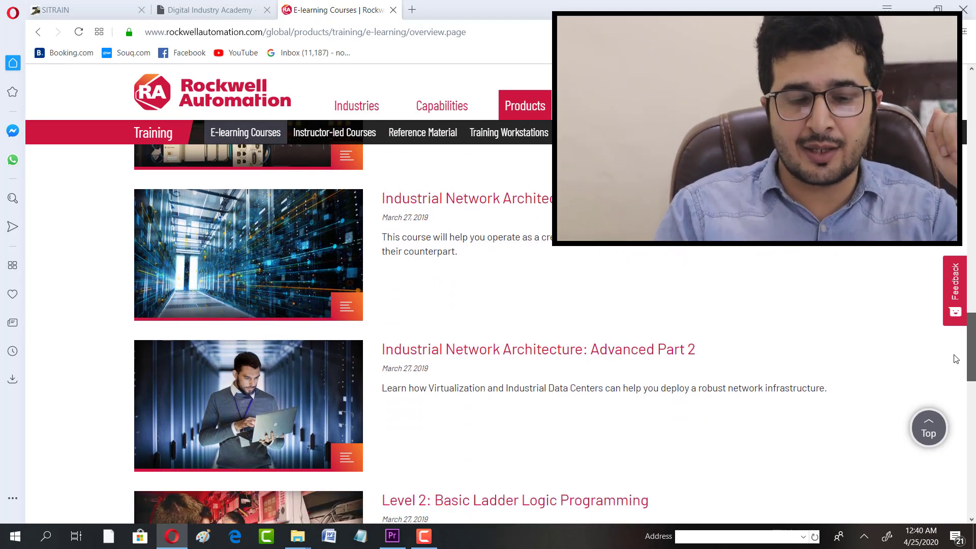
scroll(down, 3)
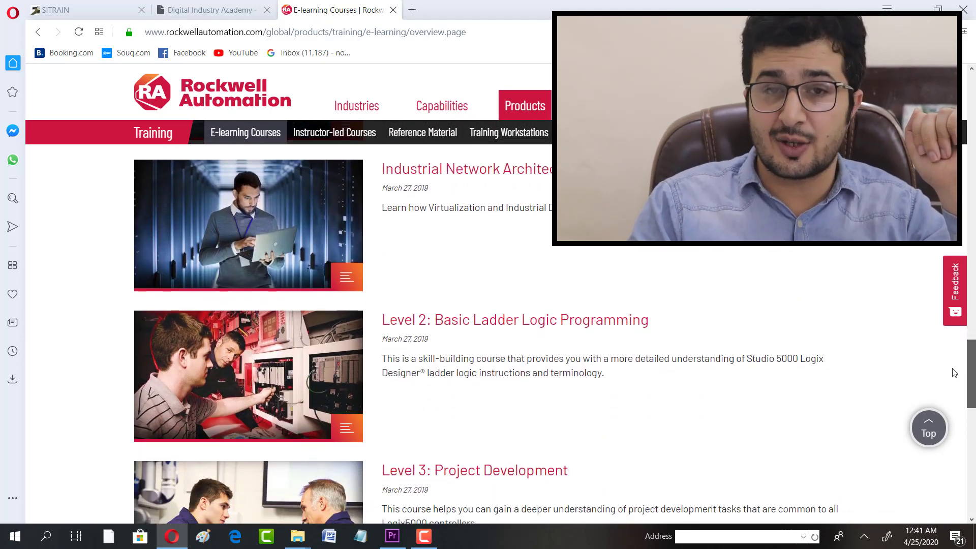
scroll(down, 3)
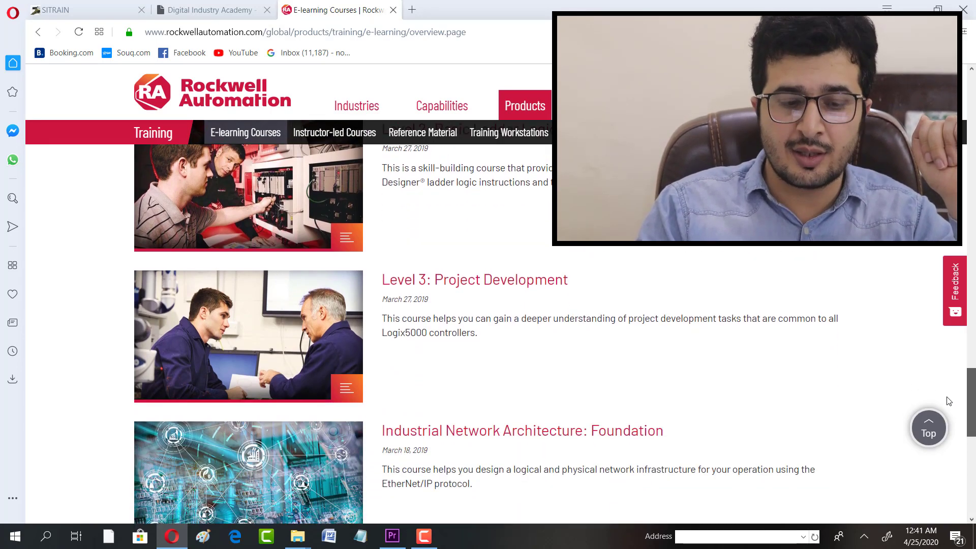
scroll(down, 3)
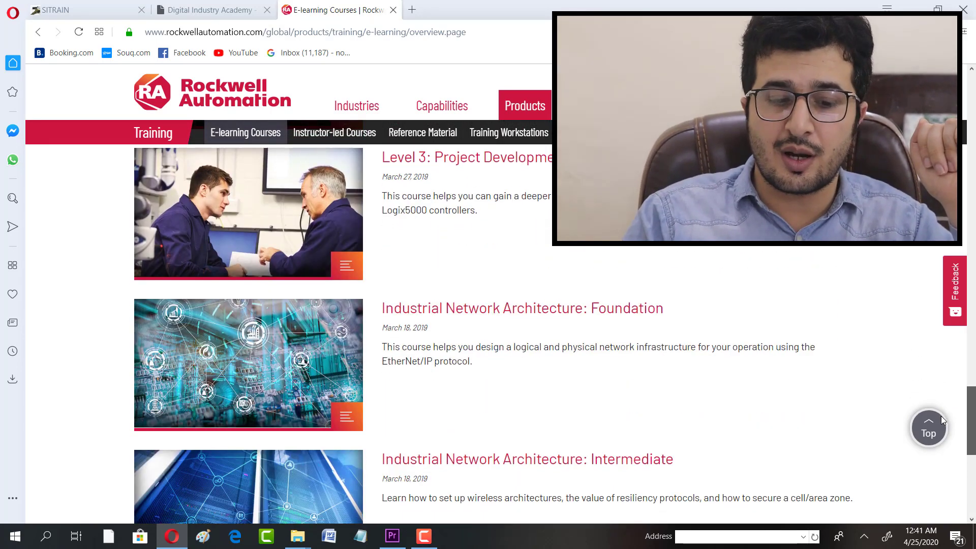
scroll(down, 3)
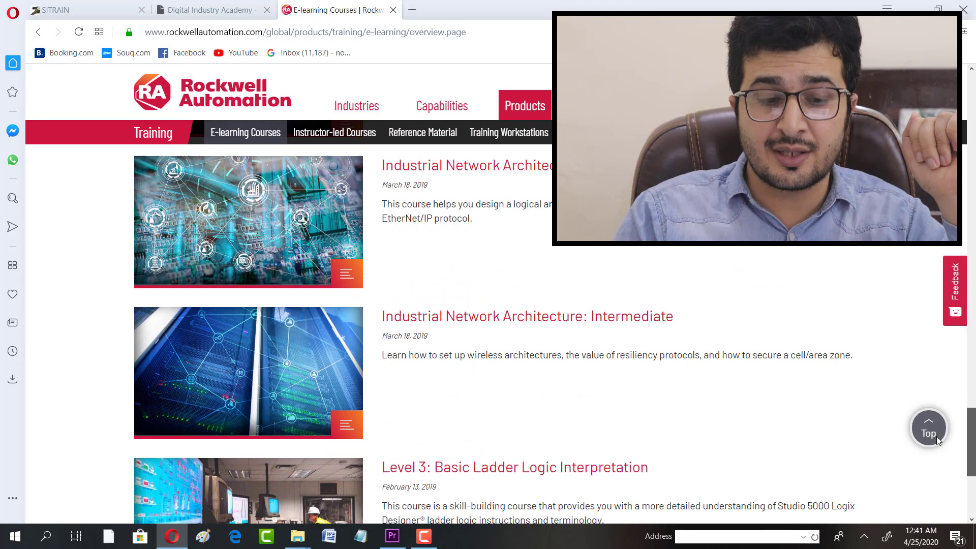
scroll(down, 3)
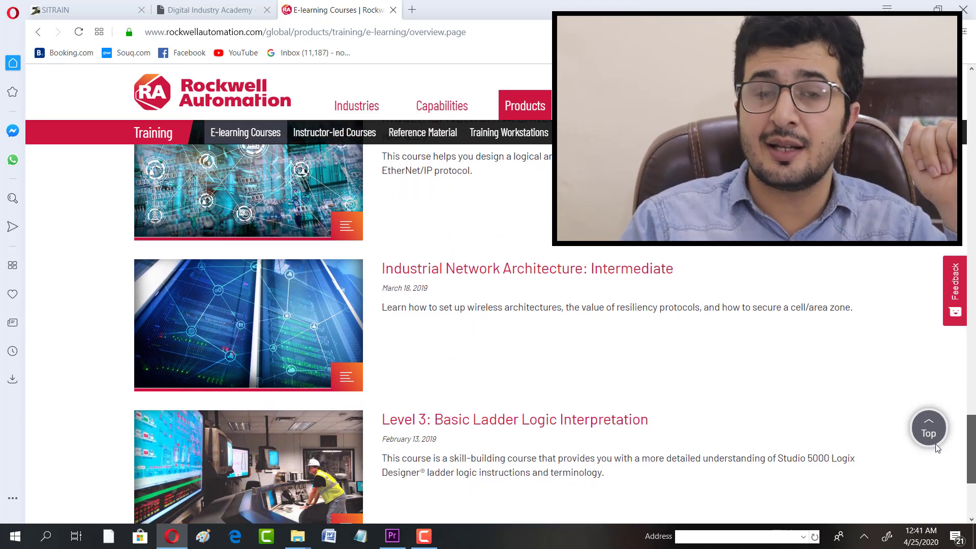
scroll(down, 3)
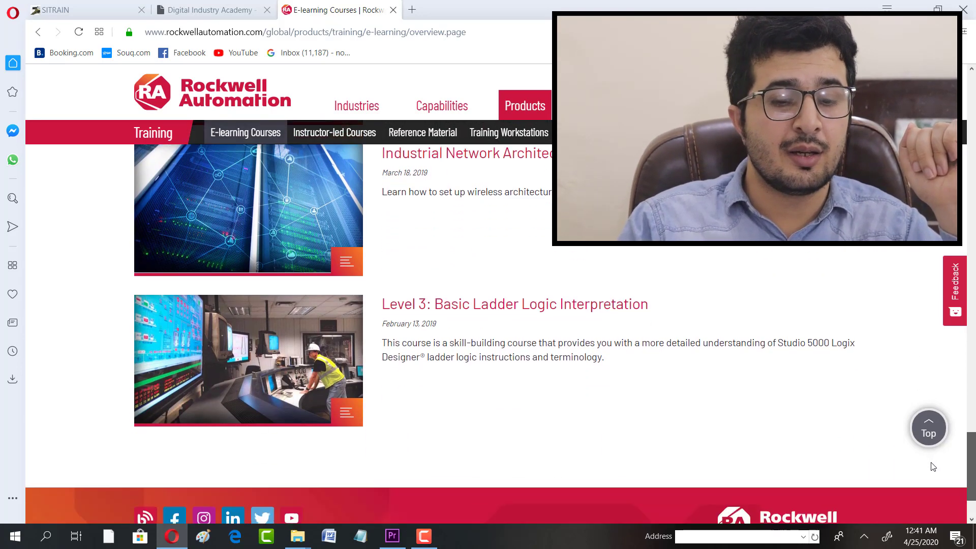
scroll(down, 3)
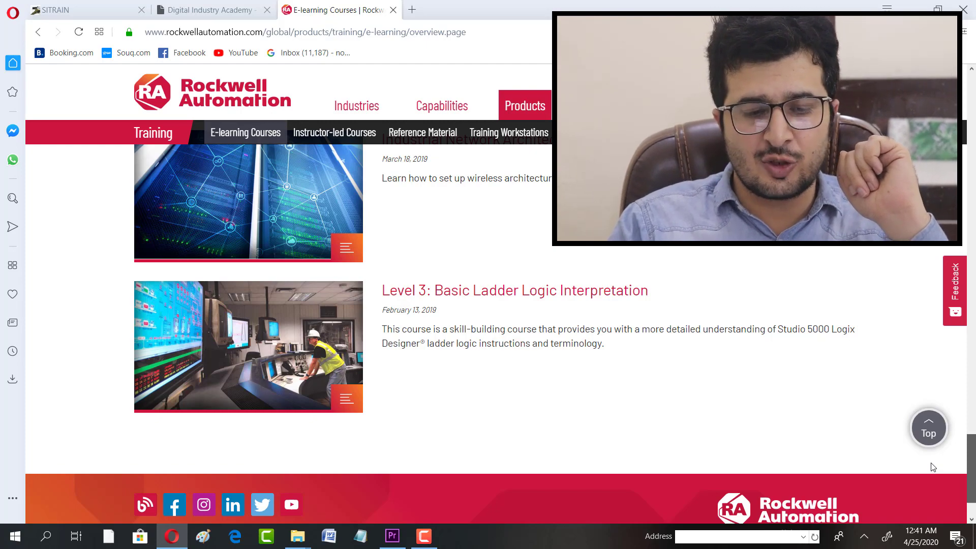
scroll(up, 3)
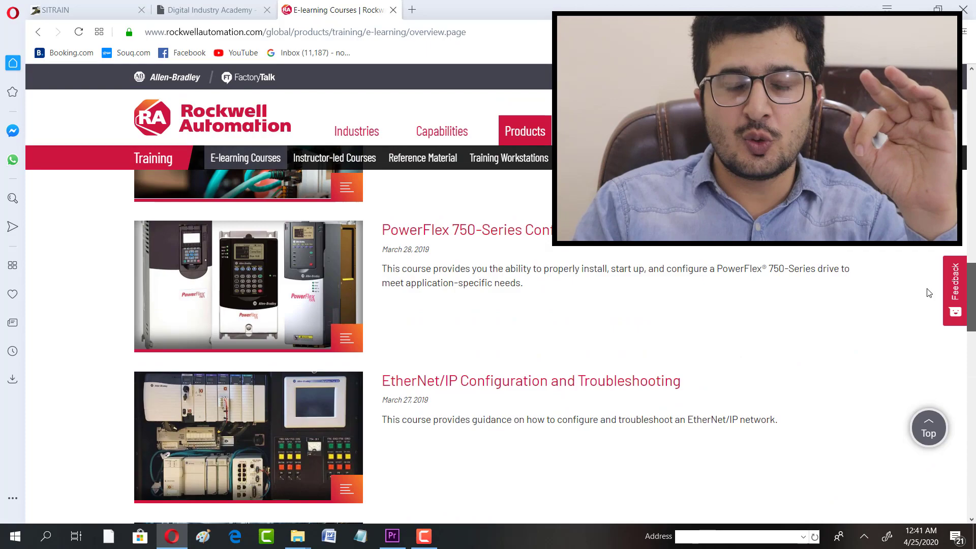
scroll(down, 3)
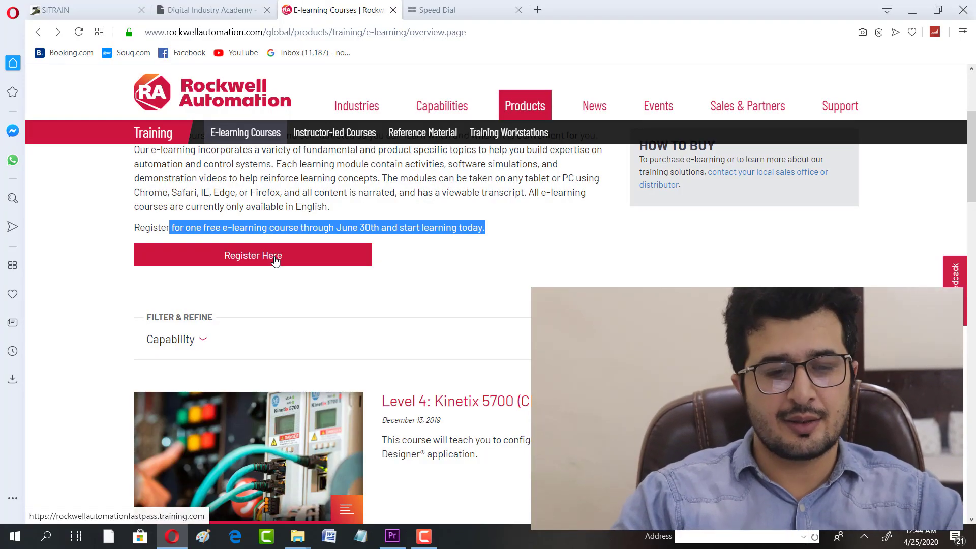
click(253, 255)
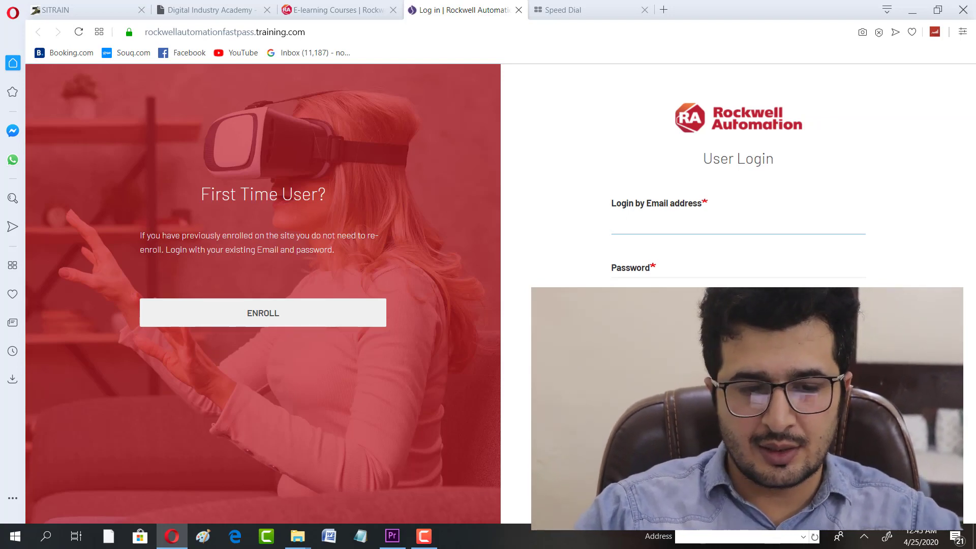
mouse_move(243, 309)
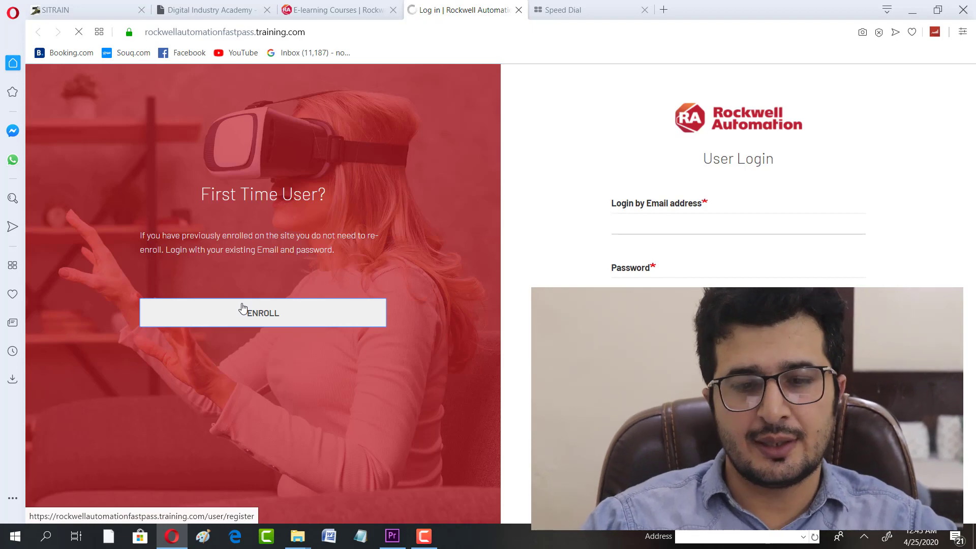
click(263, 313)
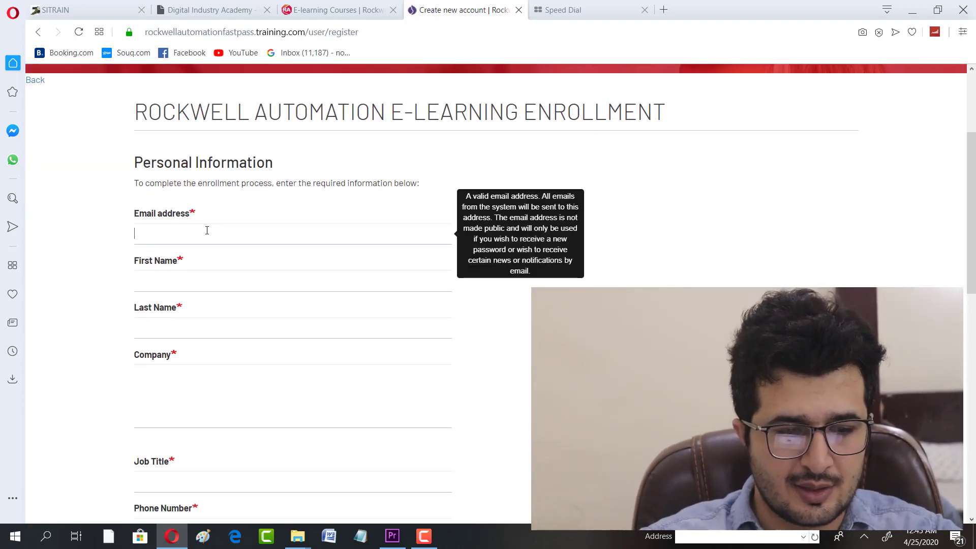
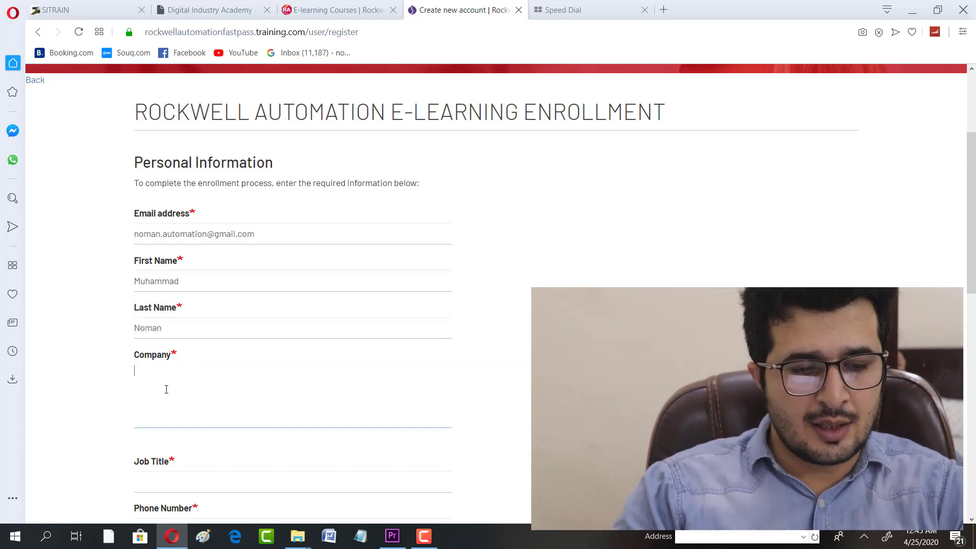
Step: Enter the first and last name and ITAA as the company
text(ENG)
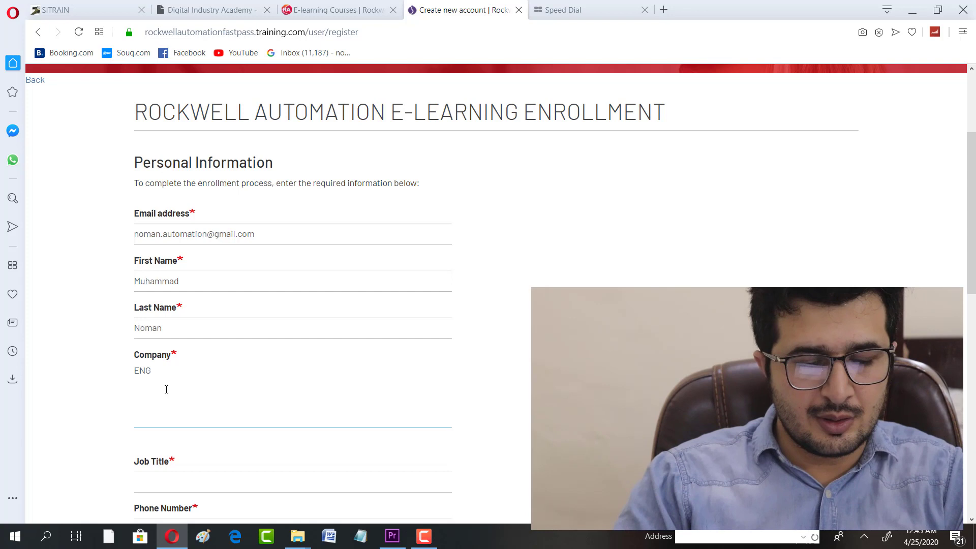
text(IT)
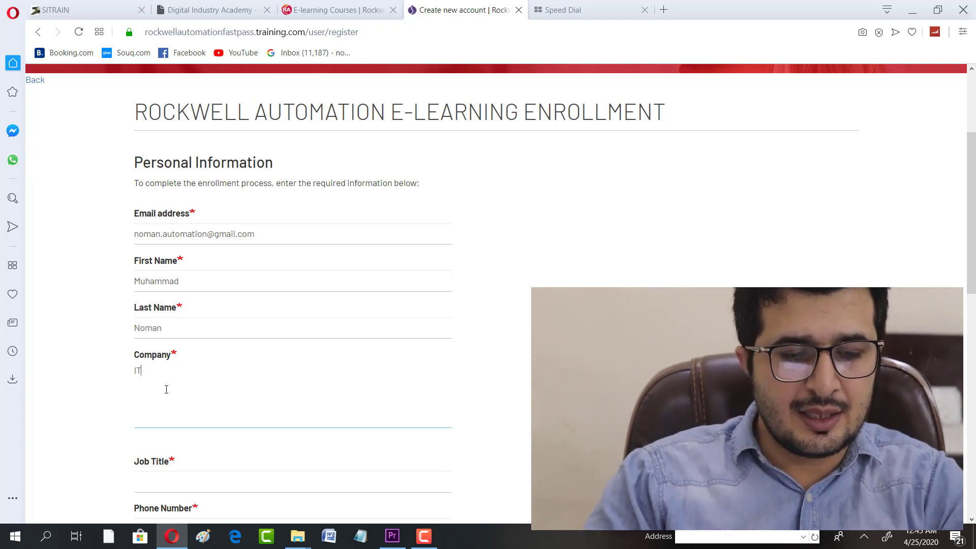
text(AA)
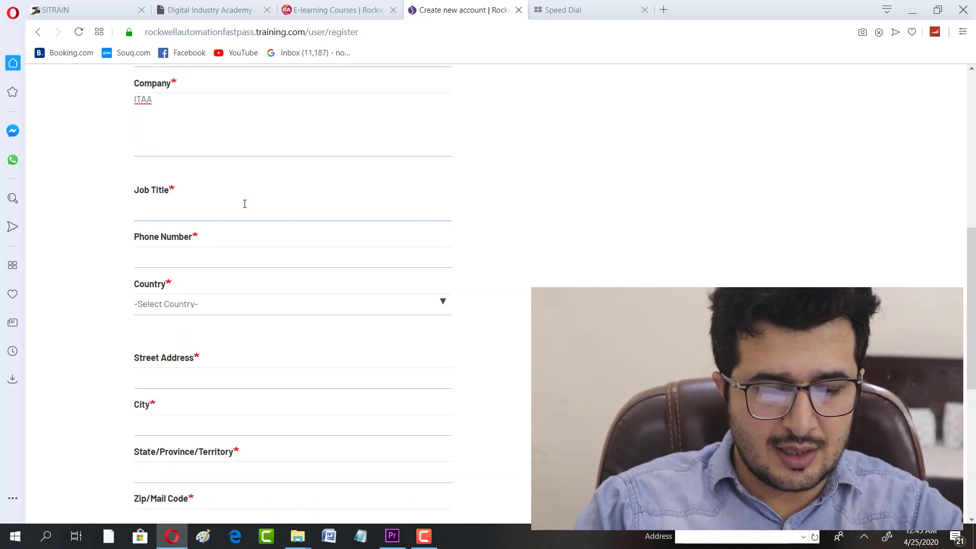
Step: Enter the Team job title, set country Pakistan, city Lahore and state Punjab
text(Team Lead Engineer)
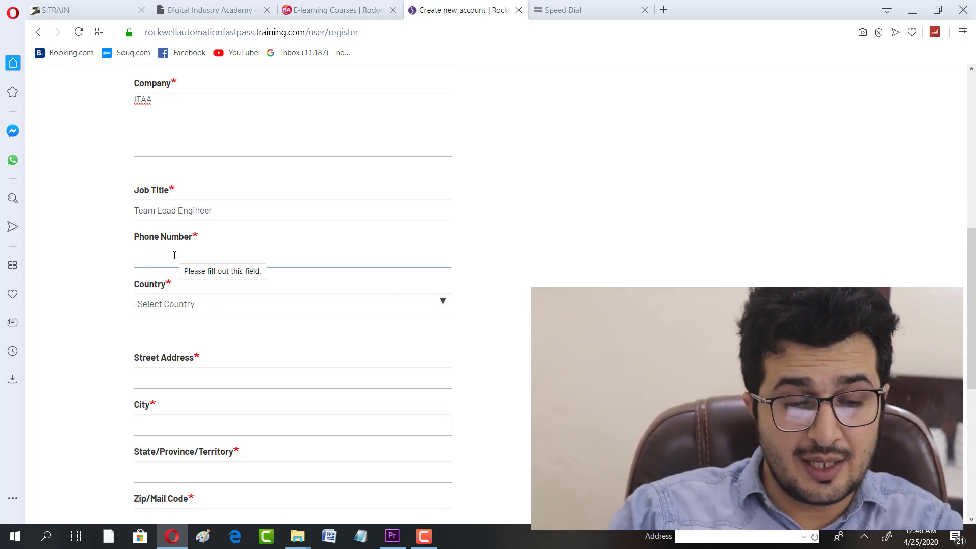
click(292, 304)
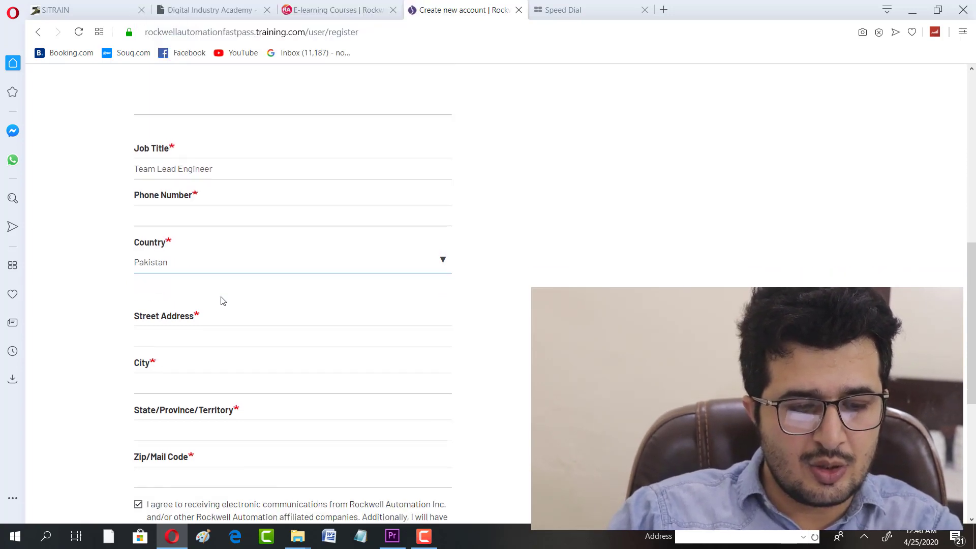
scroll(down, 3)
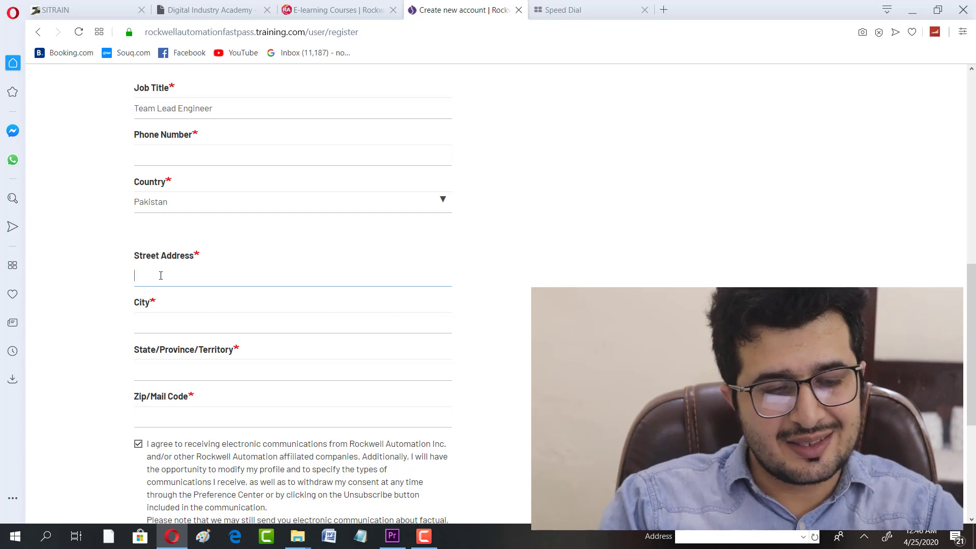
text(Lahore)
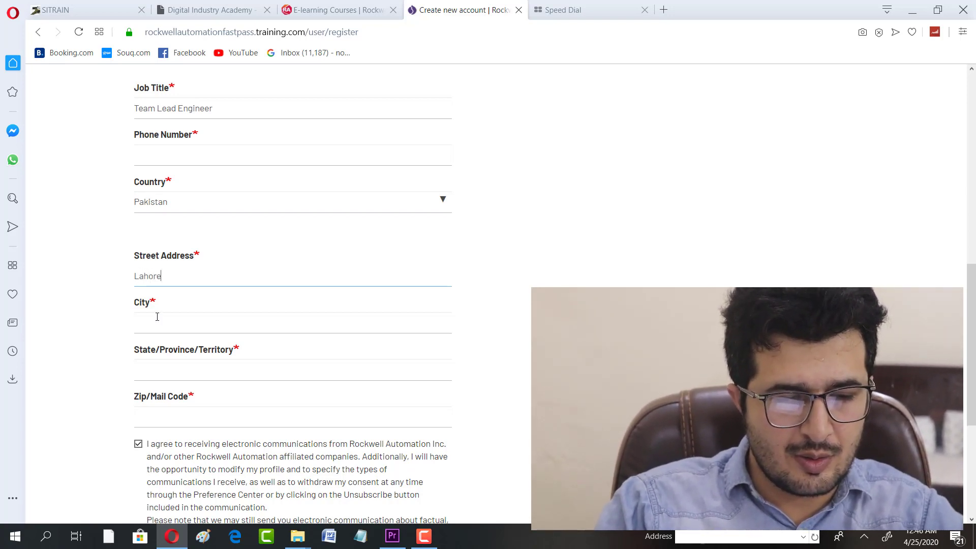
text(LAho)
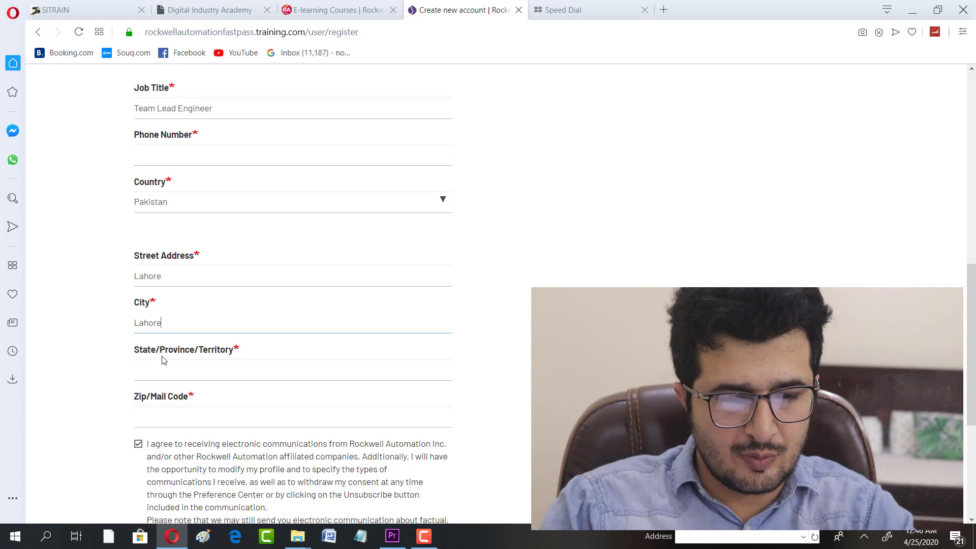
text(P)
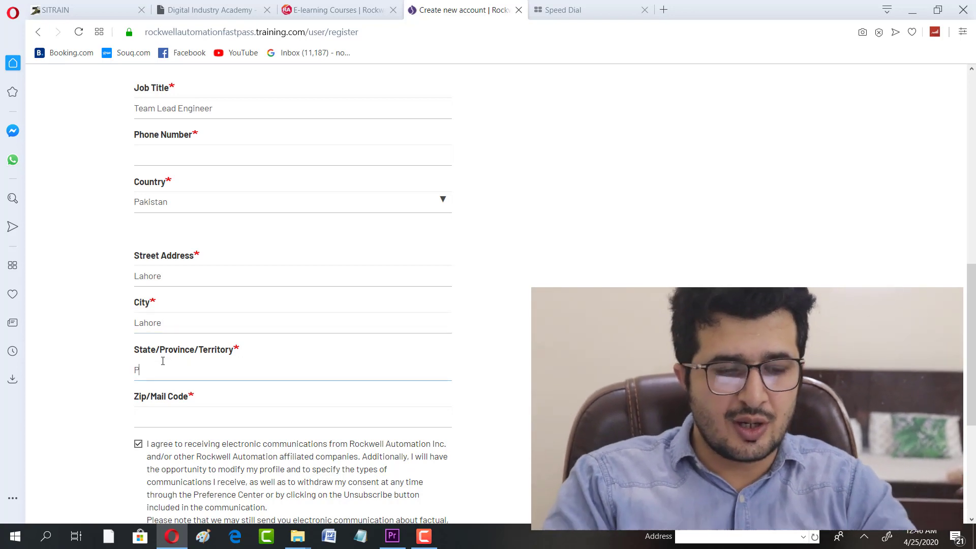
text(unjab)
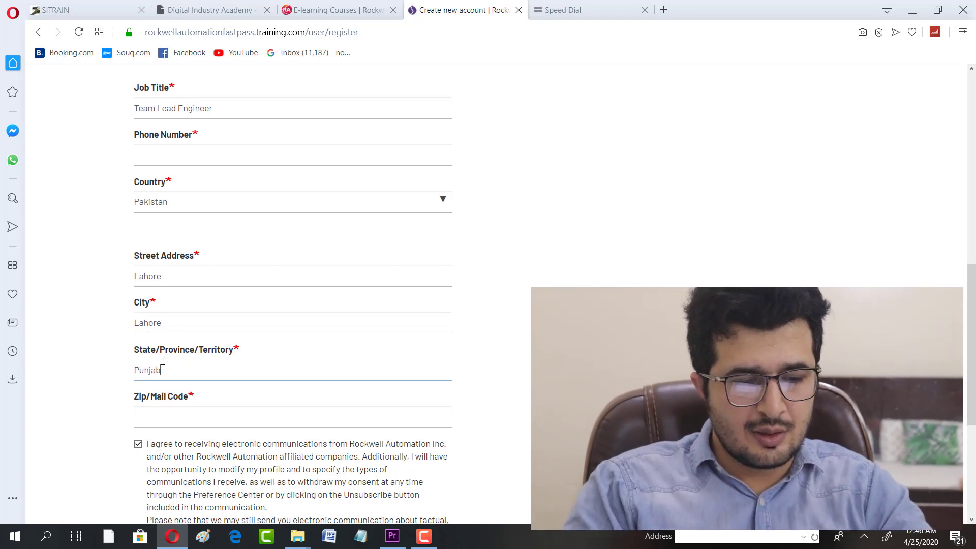
Step: Enter the zip code and phone number, then submit the enrollment form
click(293, 417)
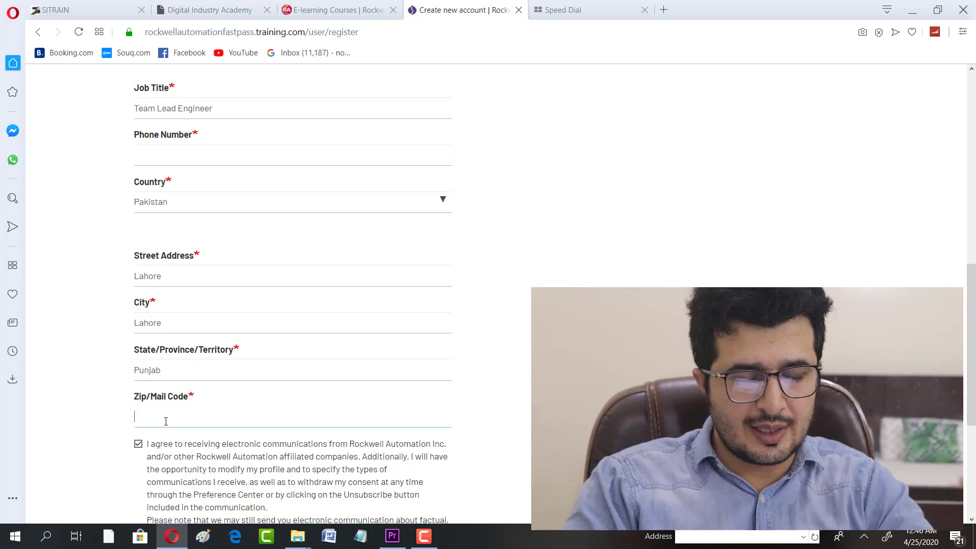
text(459)
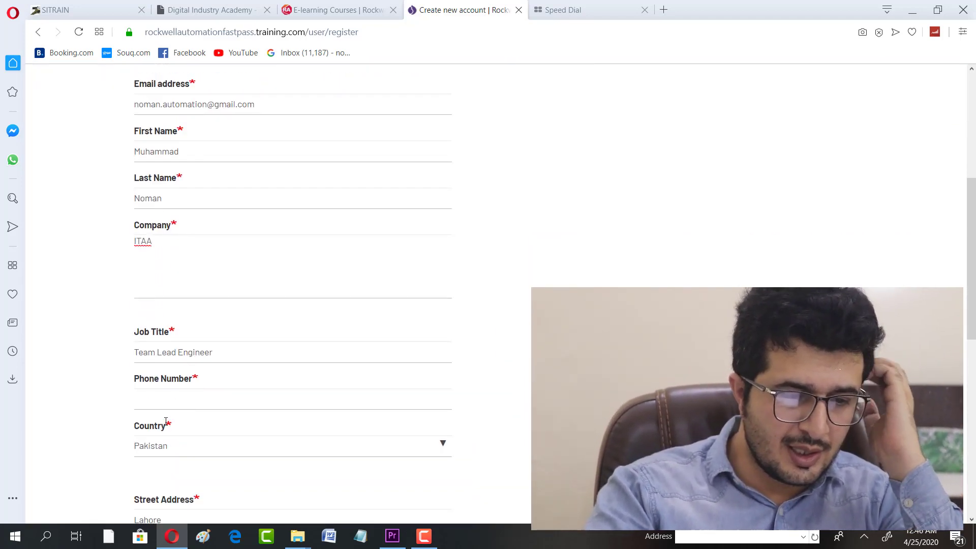
scroll(down, 3)
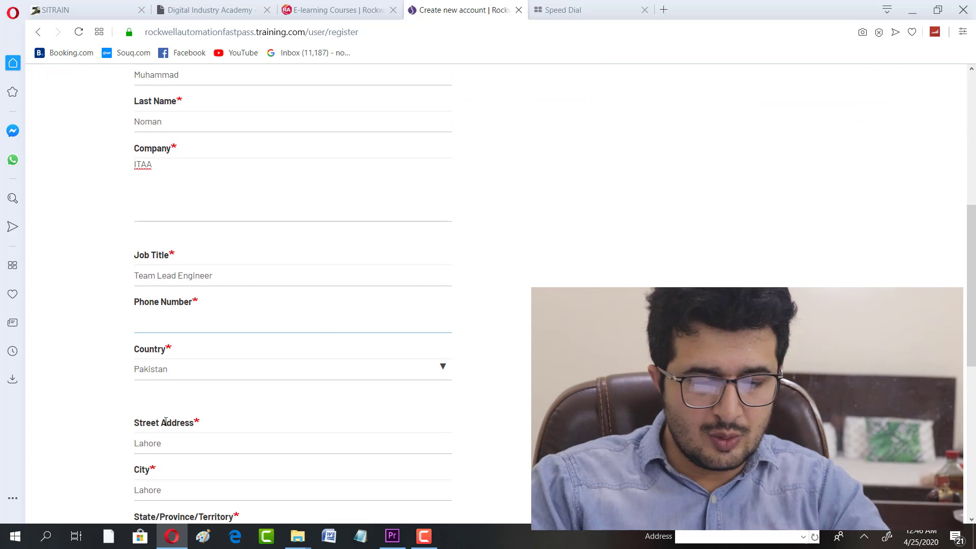
text(000000000000)
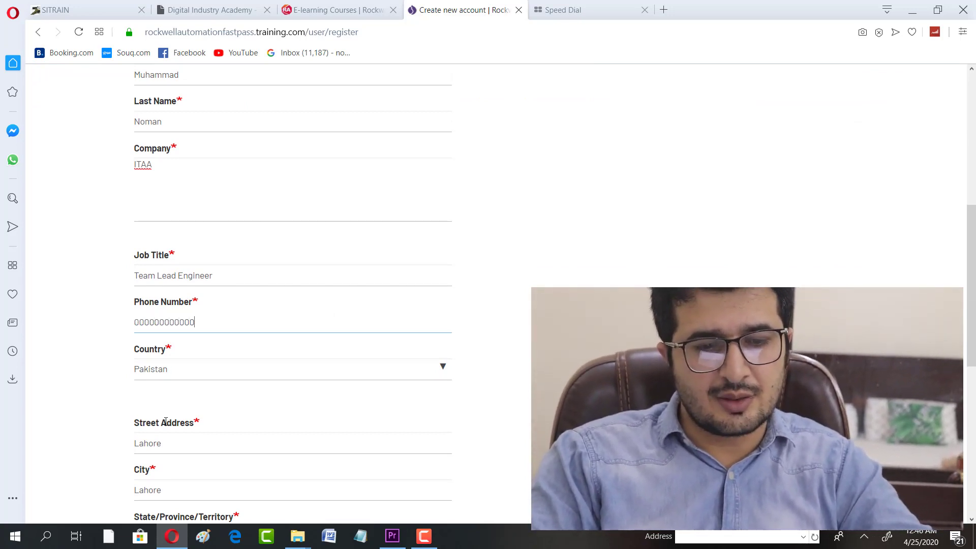
scroll(down, 3)
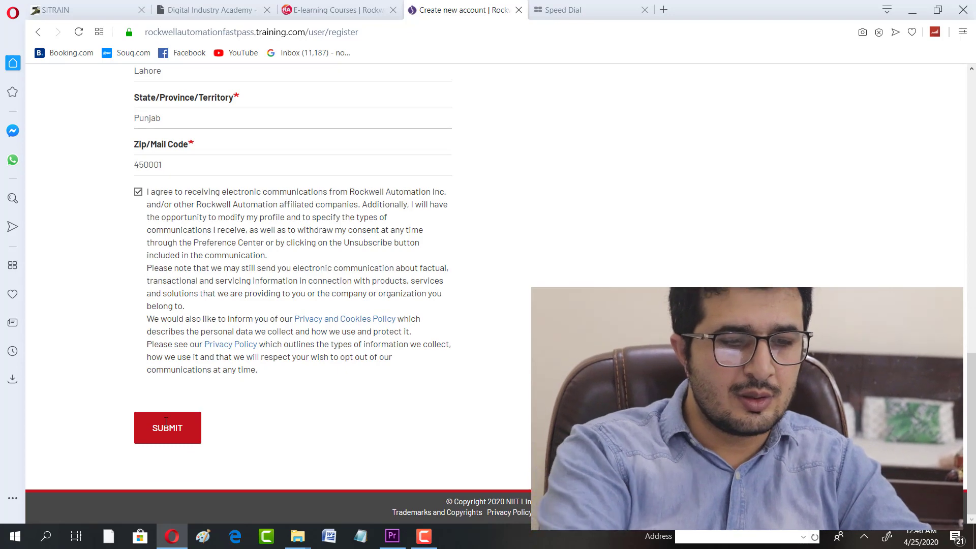
click(167, 428)
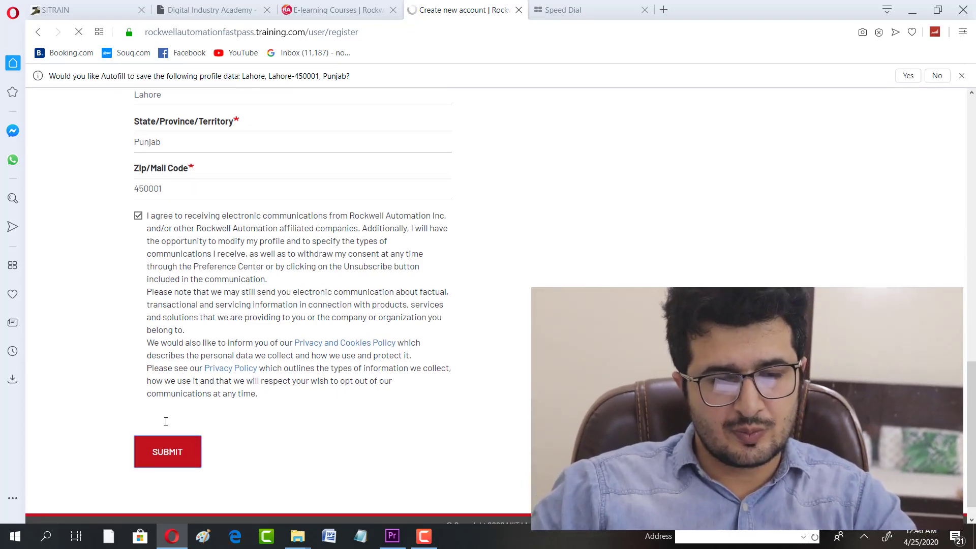
click(167, 452)
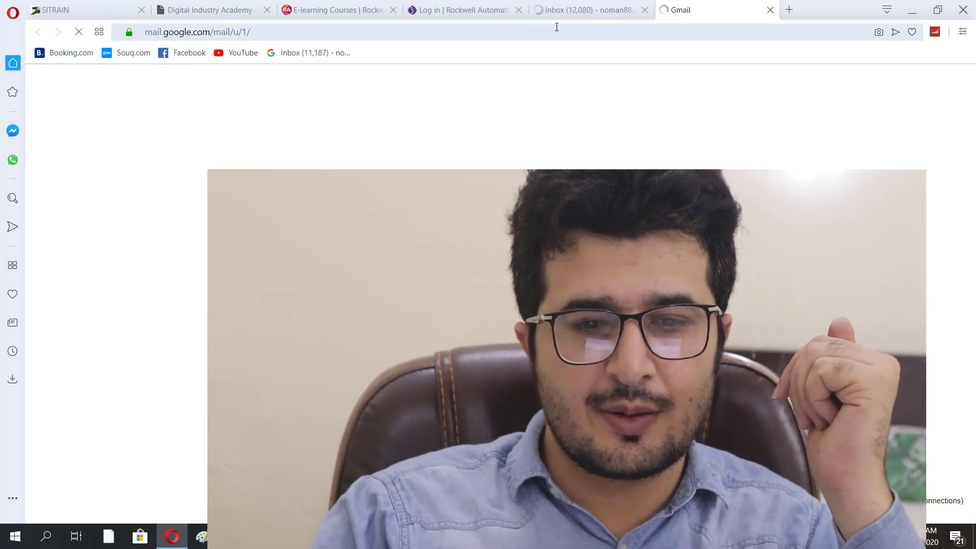
mouse_move(560, 63)
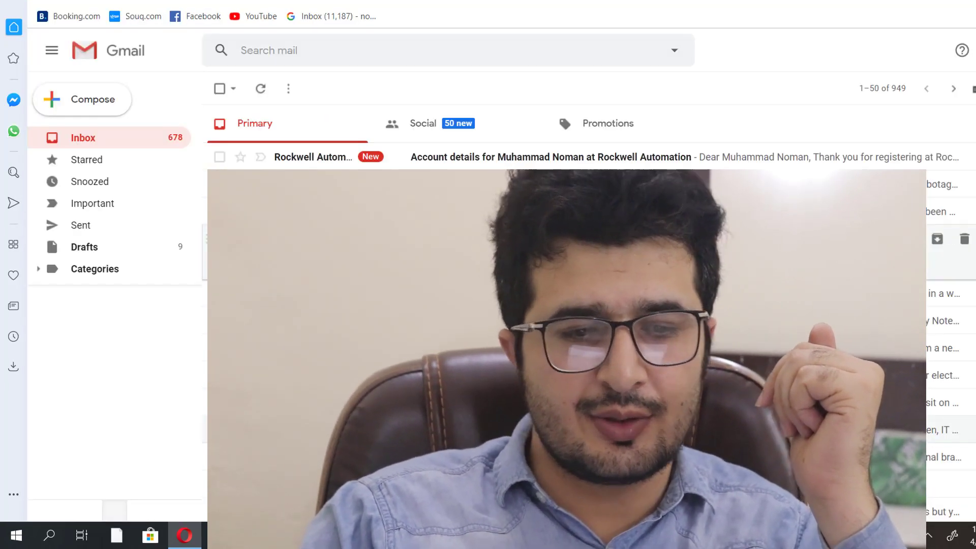
Step: Open the Rockwell Automation 'Account details' email and follow its one-time login link
click(260, 88)
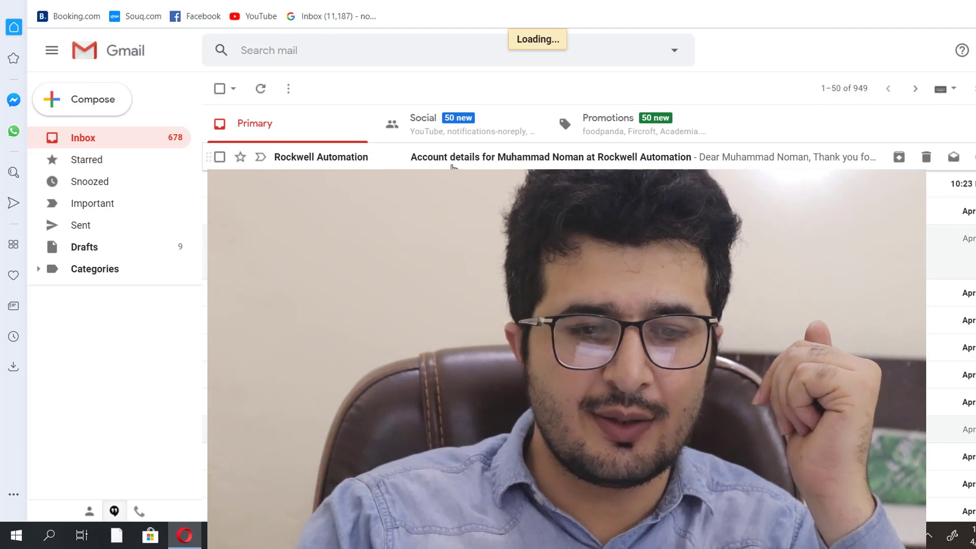
click(548, 157)
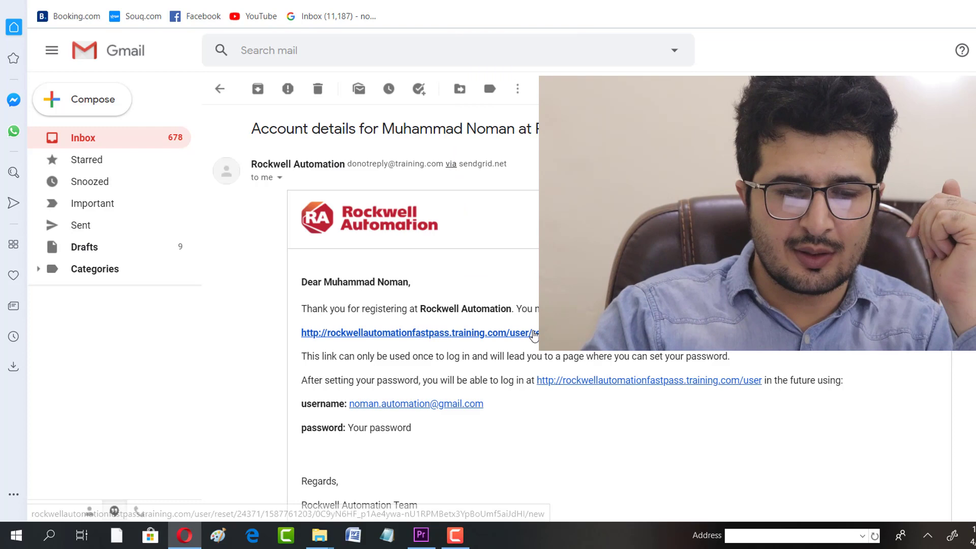
click(414, 332)
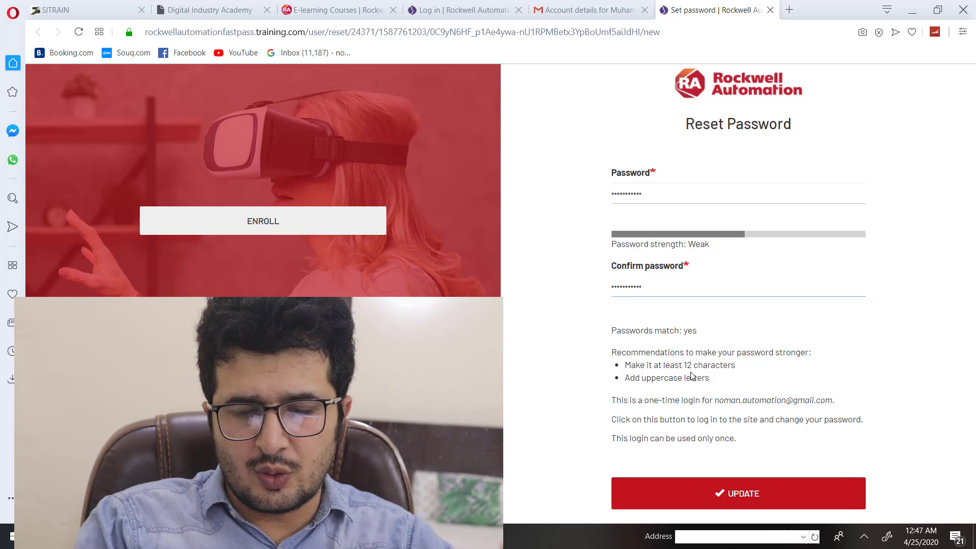
Step: Save the new account password with UPDATE
click(738, 494)
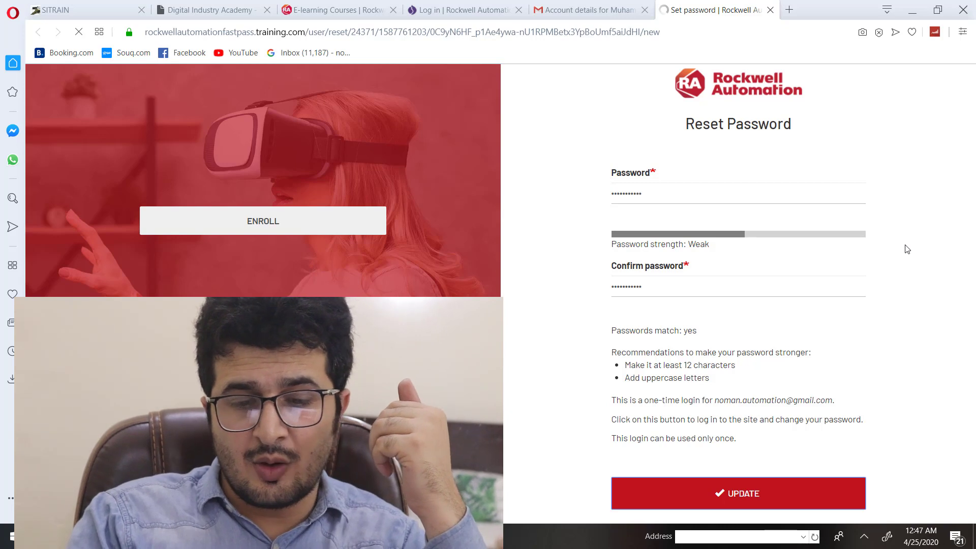
click(738, 493)
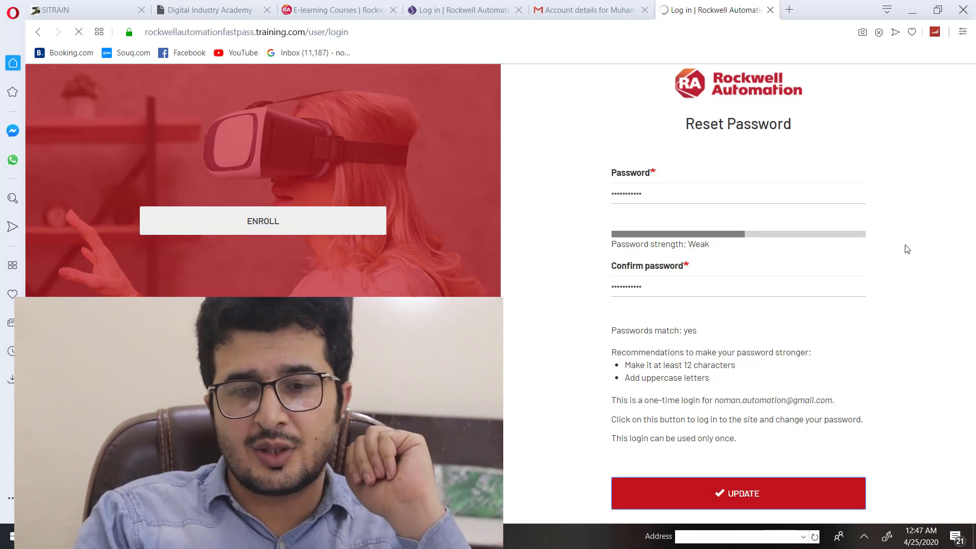
click(738, 493)
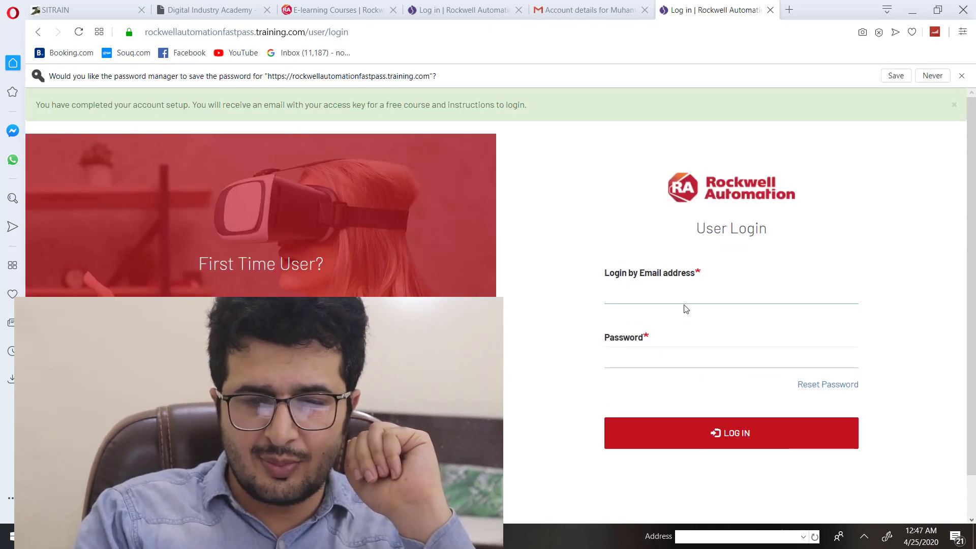
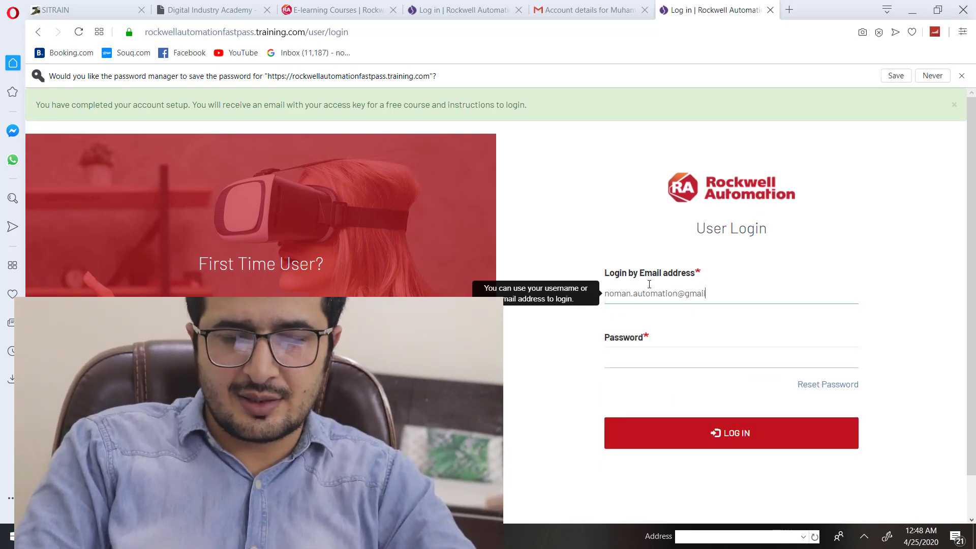
text(••••••••••)
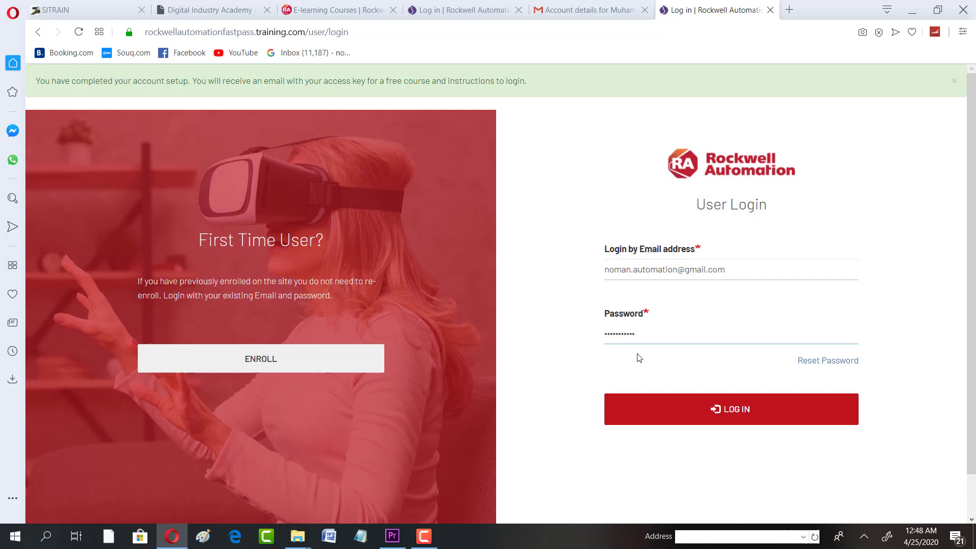
mouse_move(695, 419)
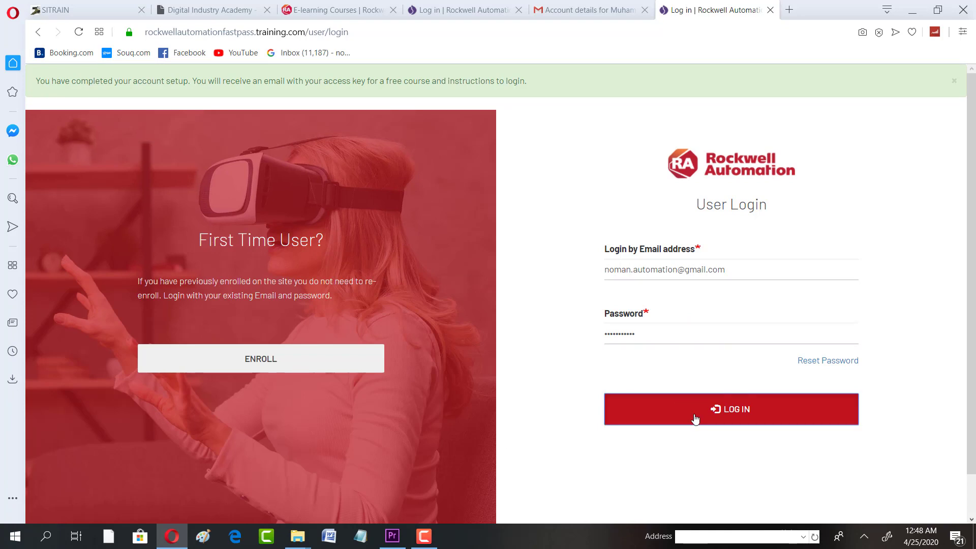
click(731, 408)
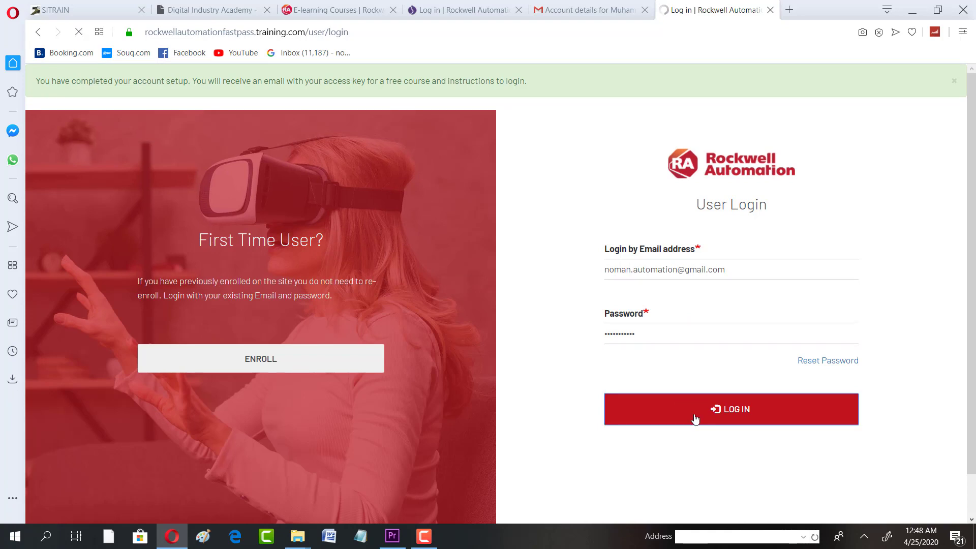
click(731, 409)
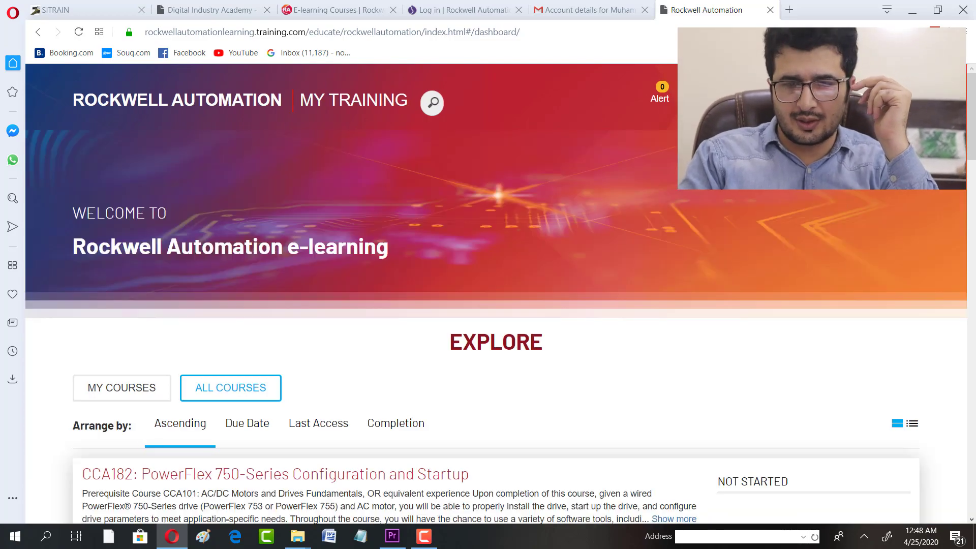
Step: Scroll All Courses to CCP146 Studio 5000 Logix Designer Level 1 and choose UNLOCK
scroll(down, 3)
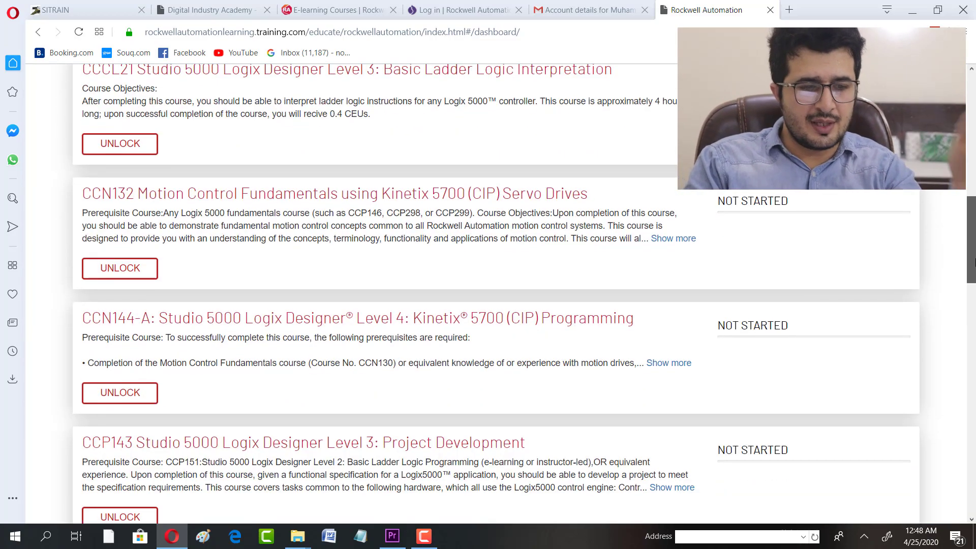
scroll(down, 3)
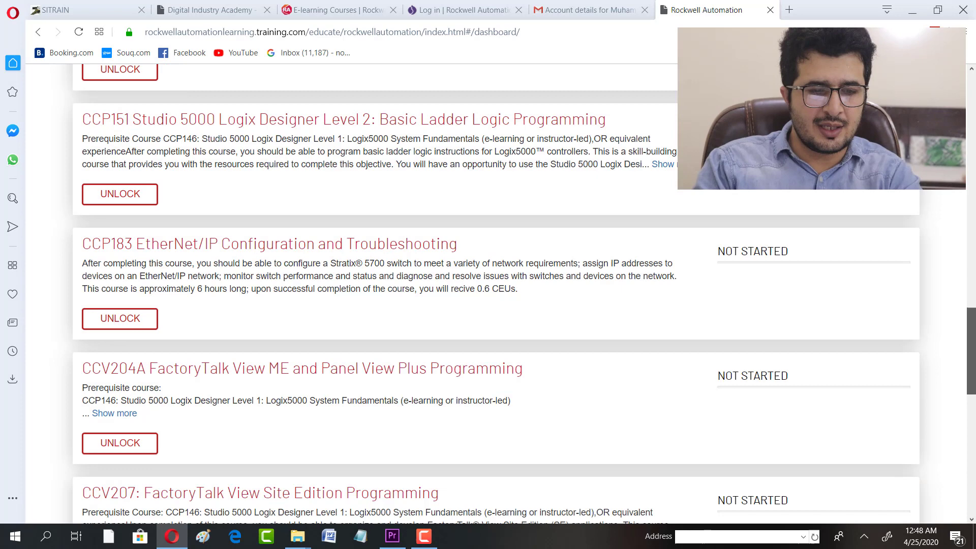
scroll(down, 3)
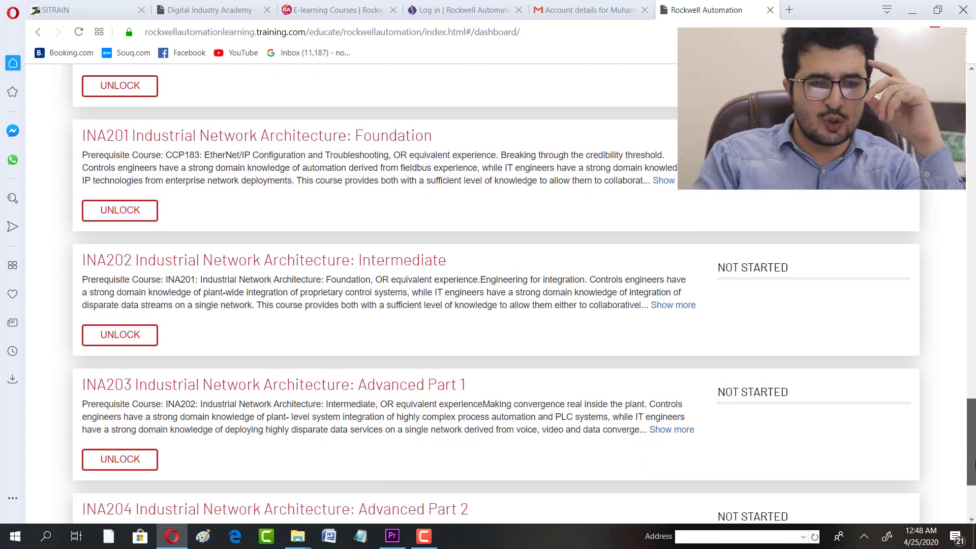
scroll(down, 3)
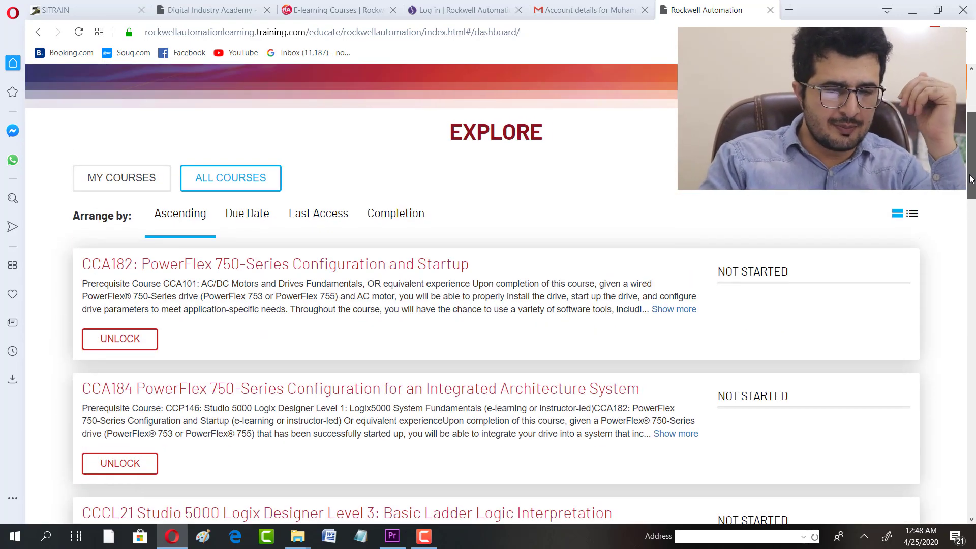
scroll(down, 3)
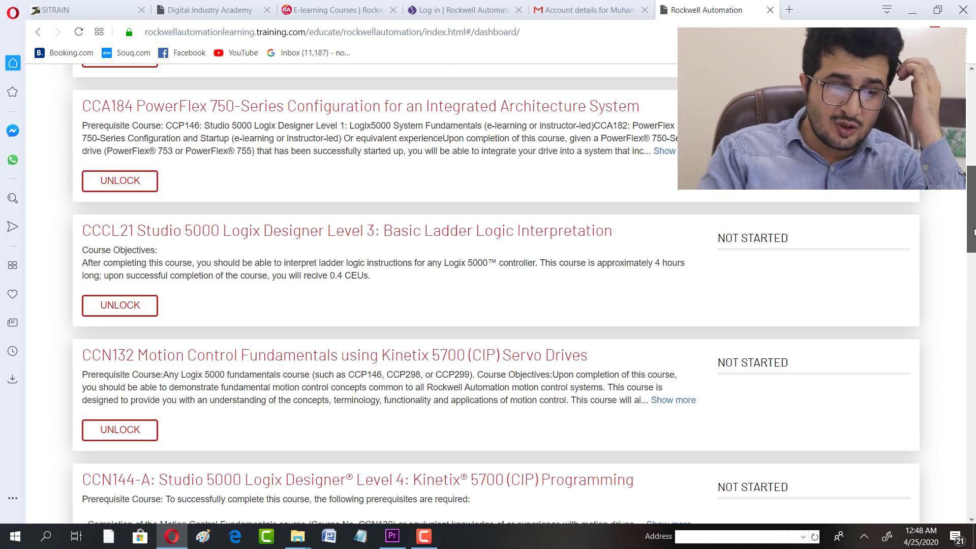
scroll(down, 3)
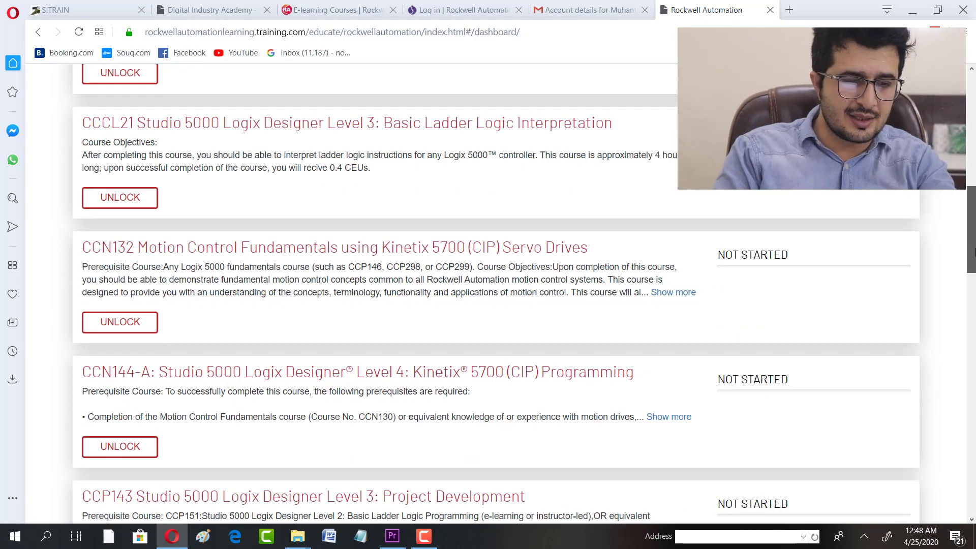
scroll(down, 3)
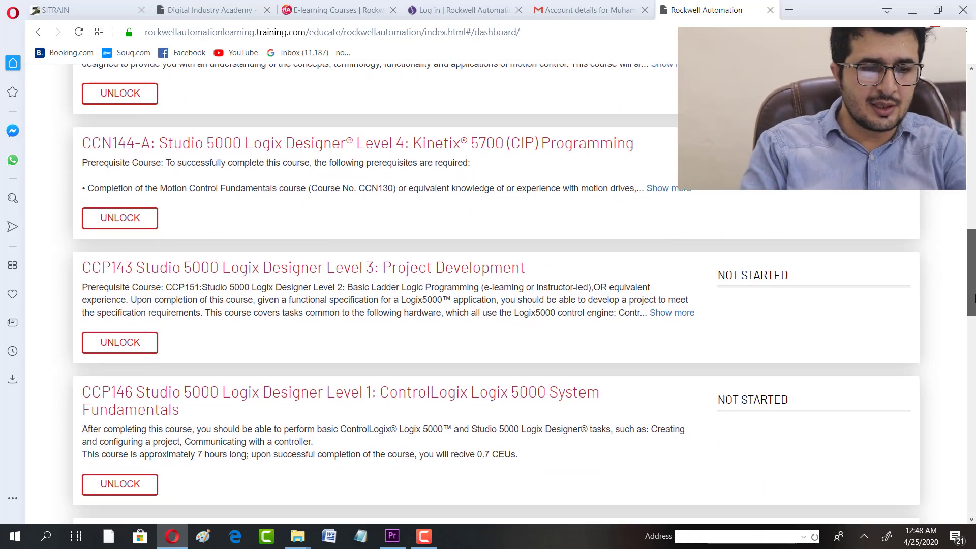
scroll(down, 3)
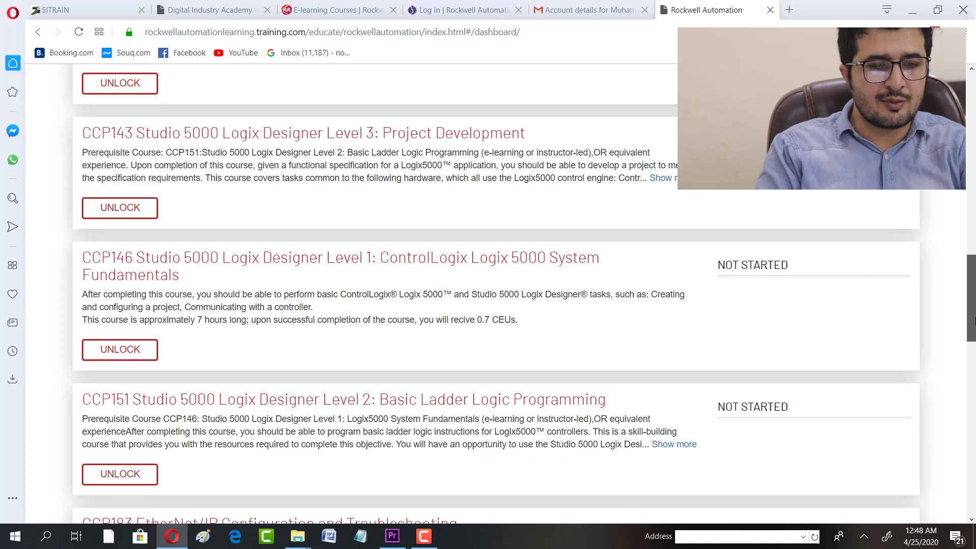
mouse_move(120, 349)
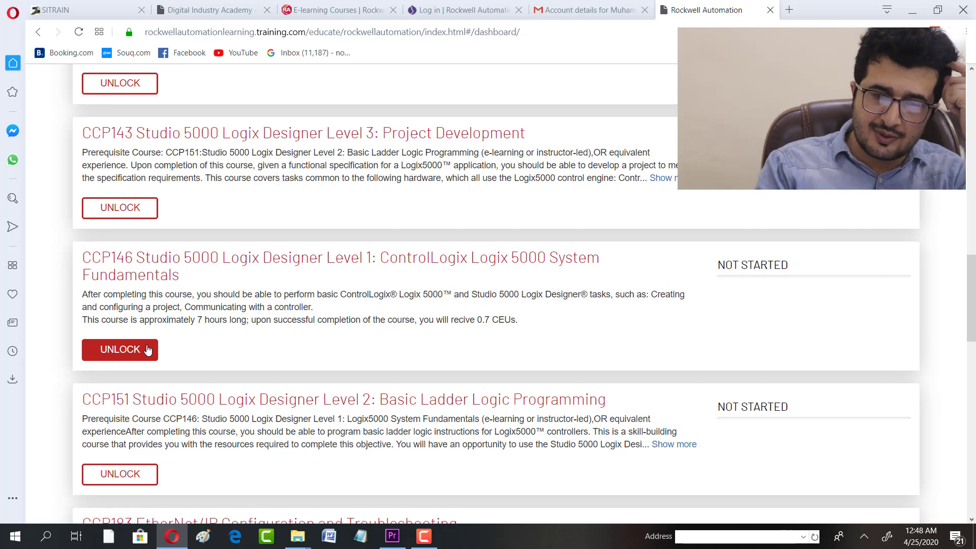
click(120, 349)
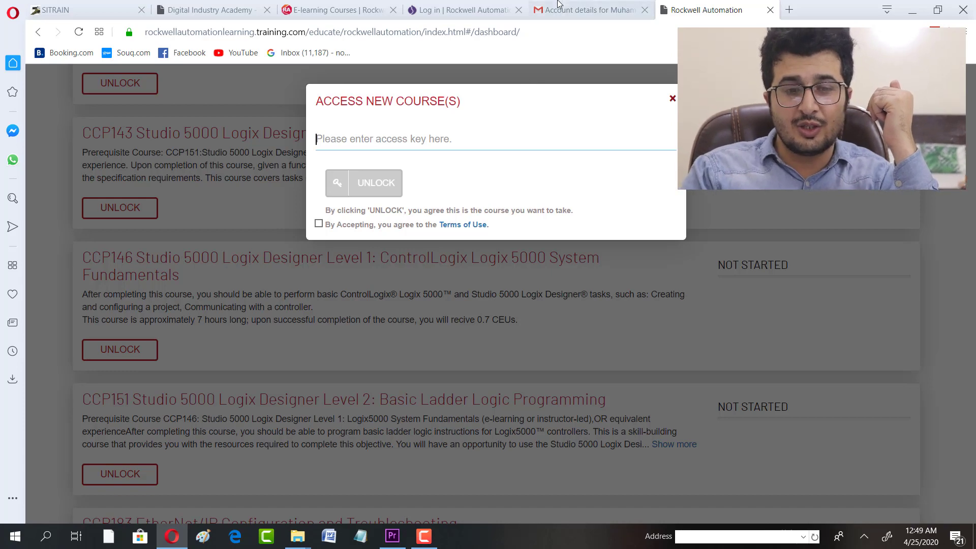
Step: Switch to the Gmail tab to fetch the course access key
click(586, 9)
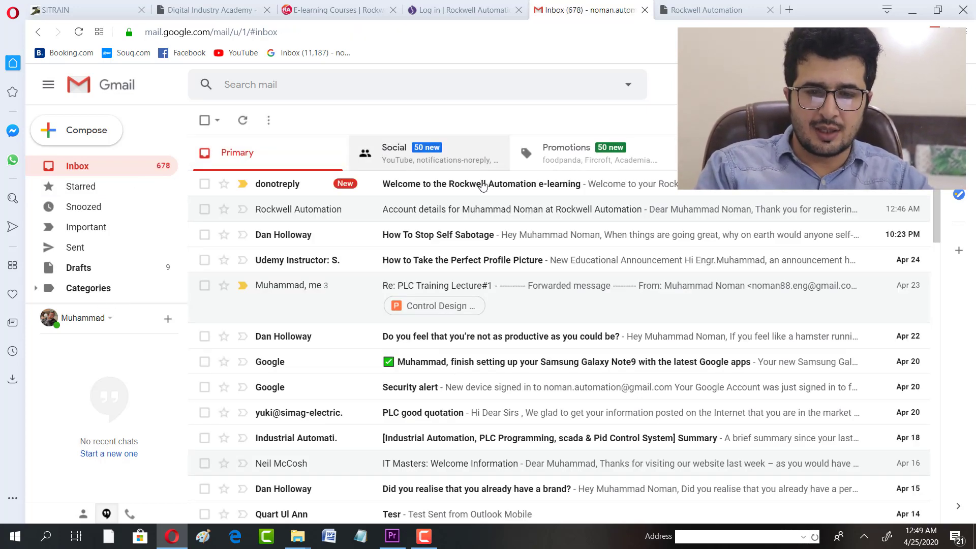
Step: Open the e-learning welcome email, copy its access key and return to the Rockwell tab
click(481, 184)
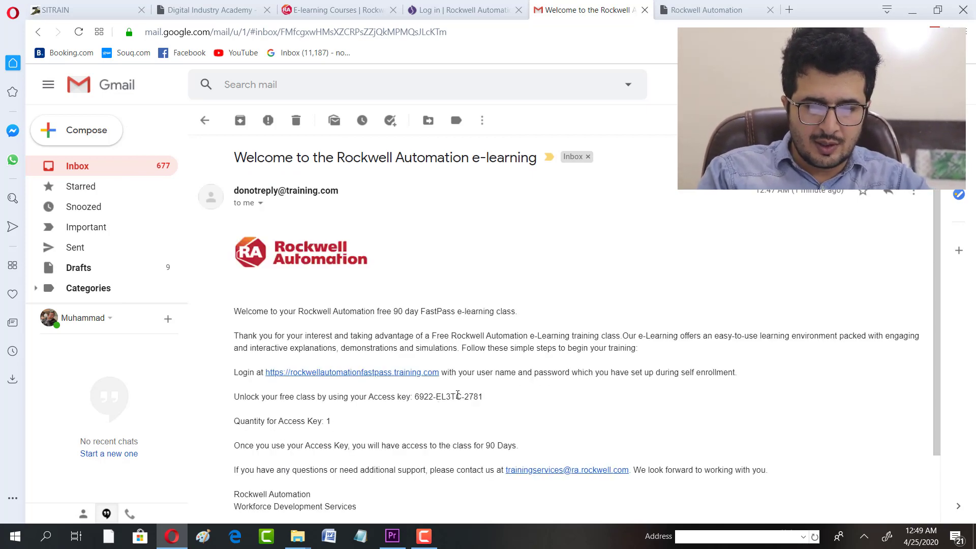
drag(418, 396, 481, 397)
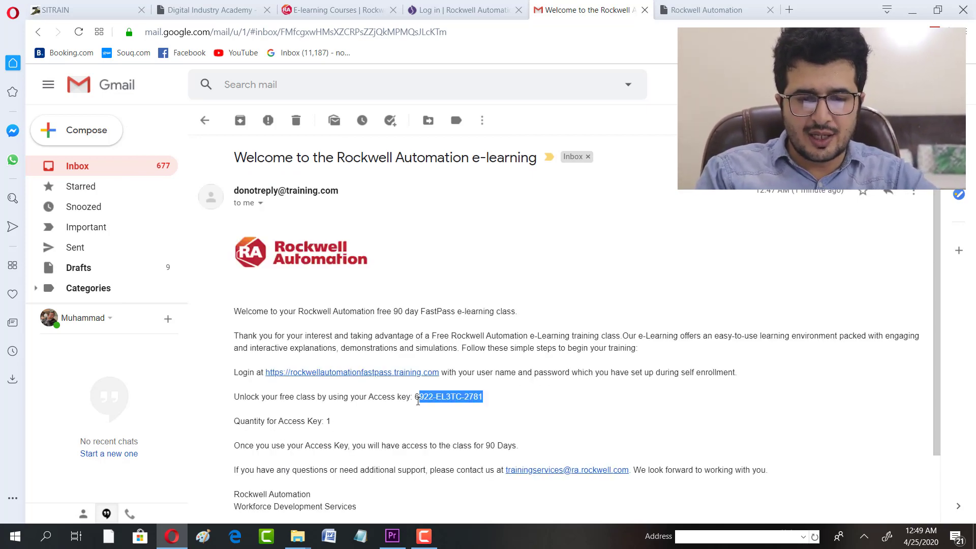
right_click(448, 397)
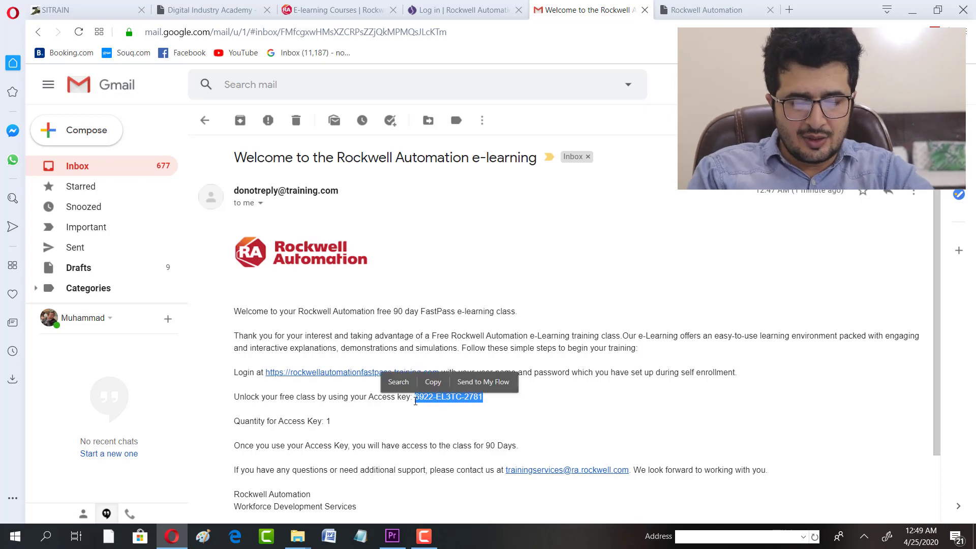
click(704, 10)
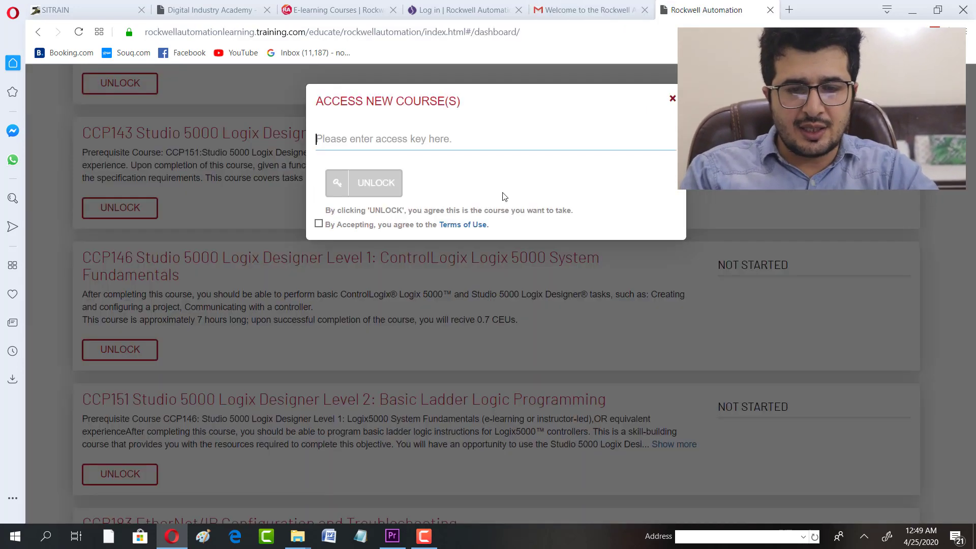
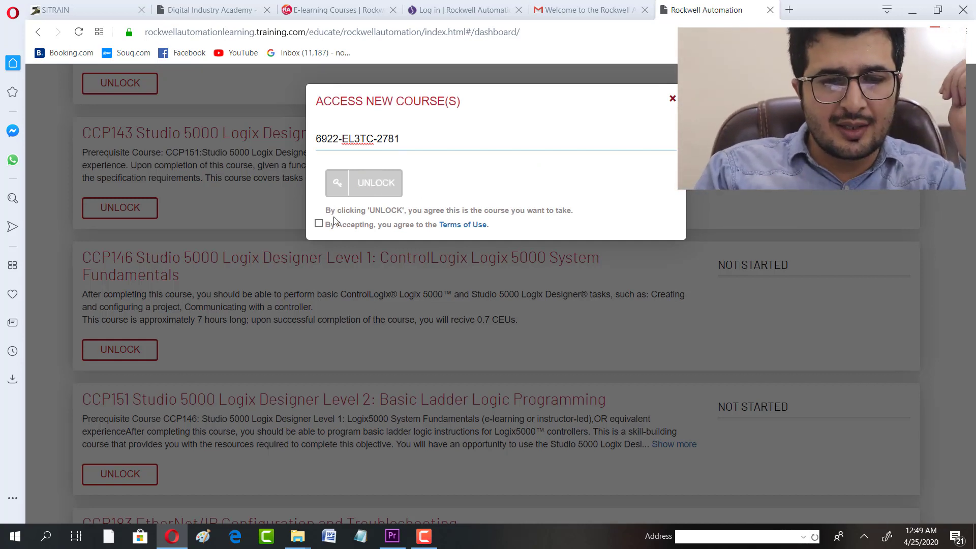
click(318, 222)
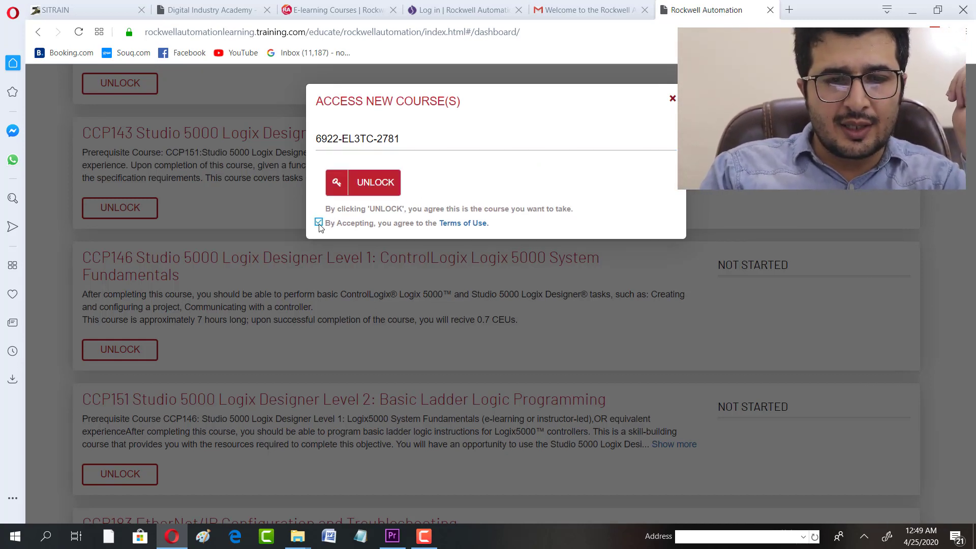
click(363, 182)
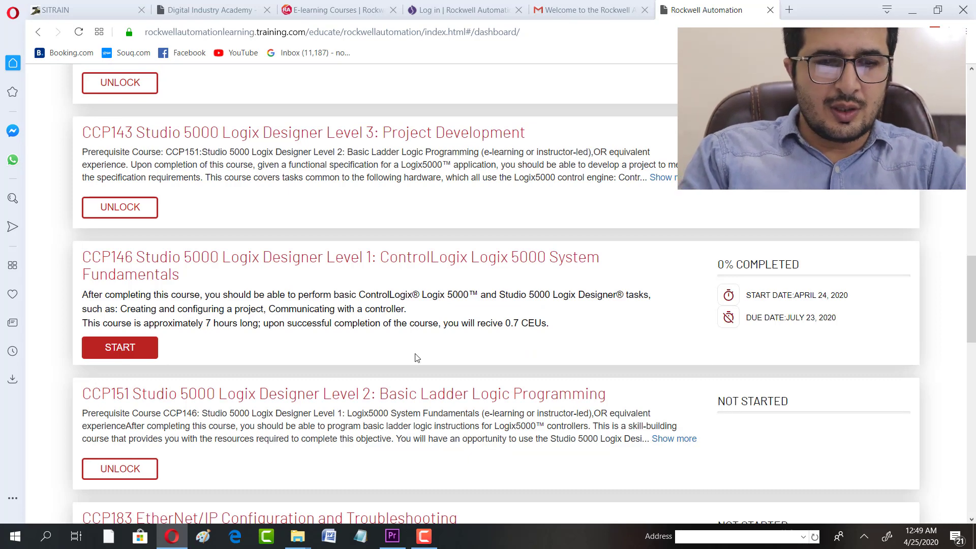
click(120, 348)
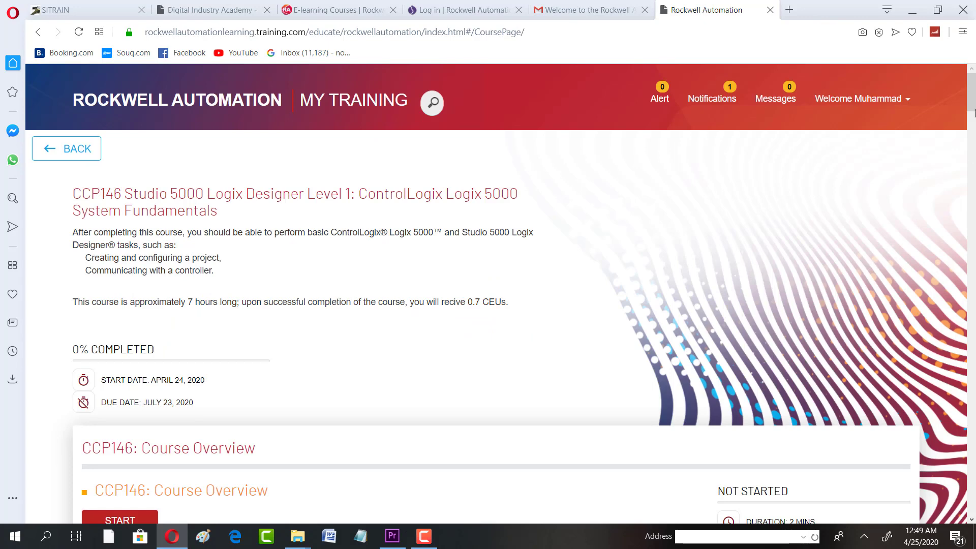
Step: Scroll through the CCP146 lesson list, all modules shown as not started
scroll(down, 3)
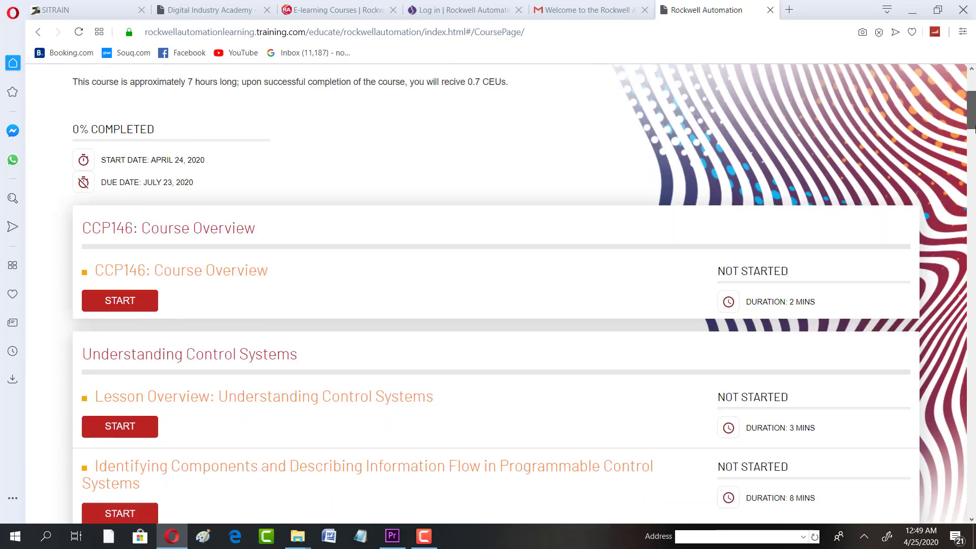
scroll(down, 3)
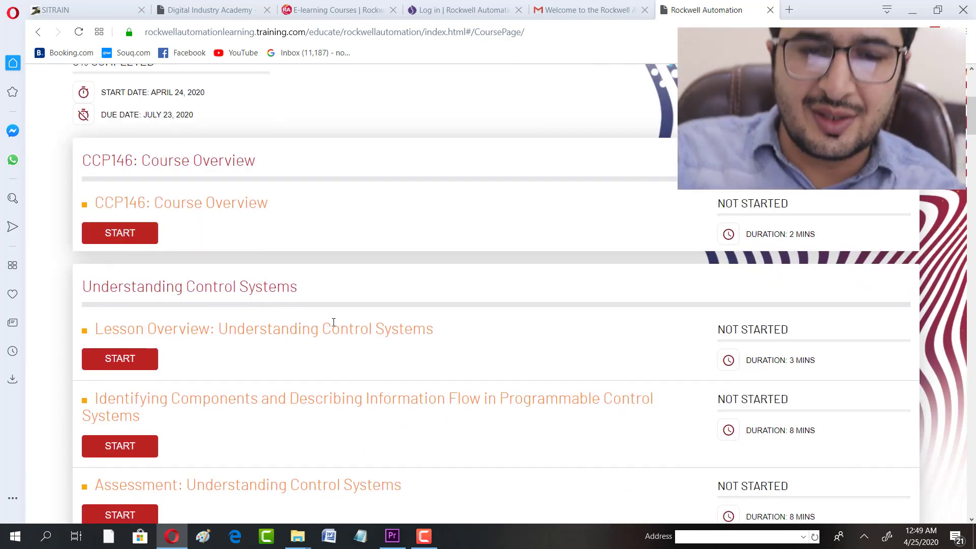
scroll(down, 3)
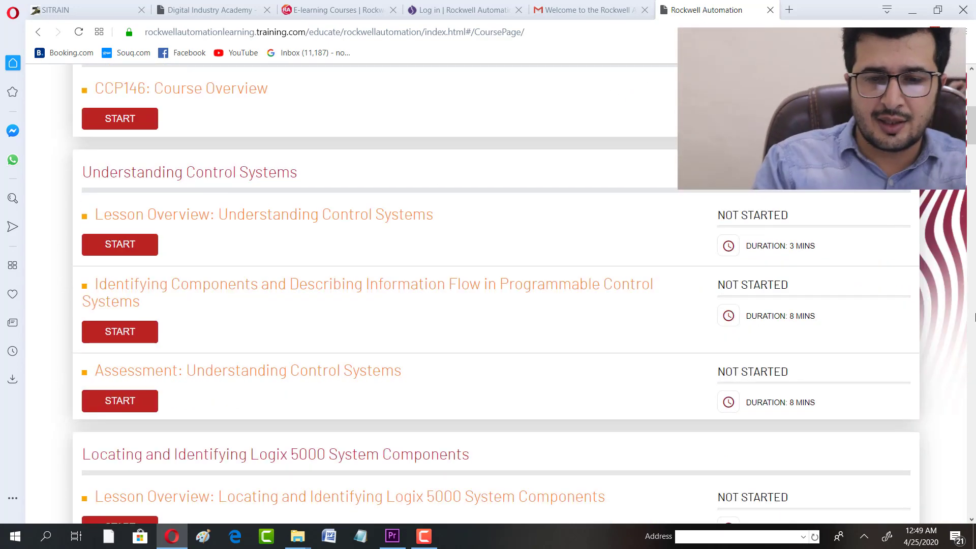
scroll(down, 3)
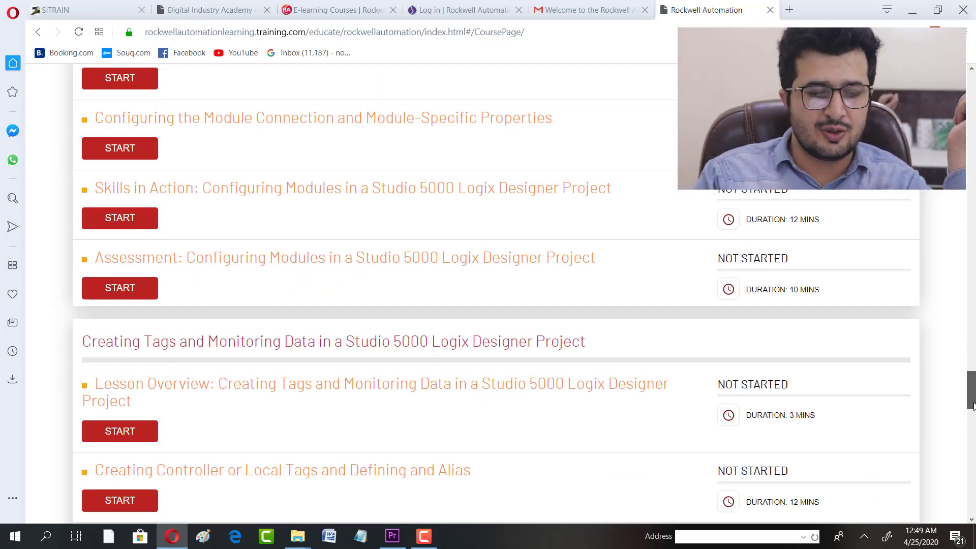
scroll(down, 3)
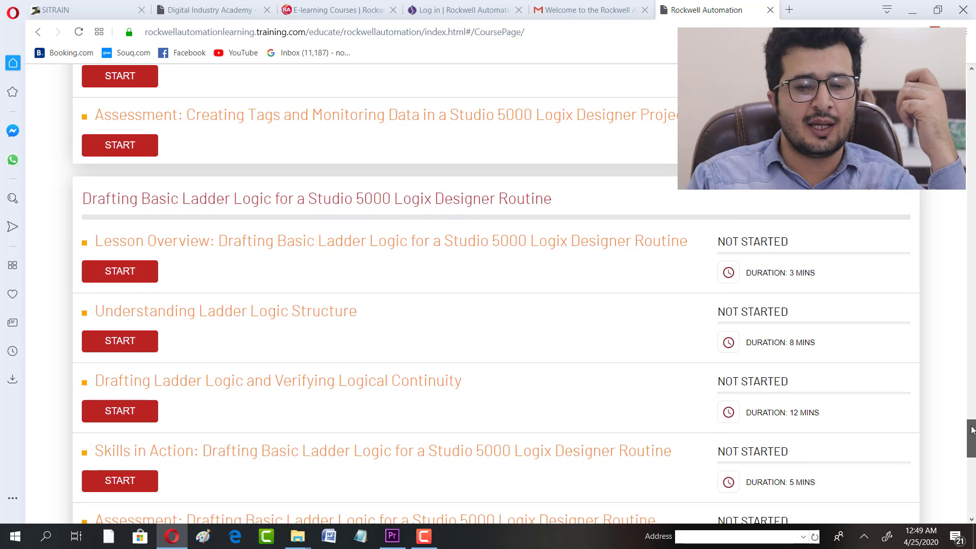
scroll(down, 3)
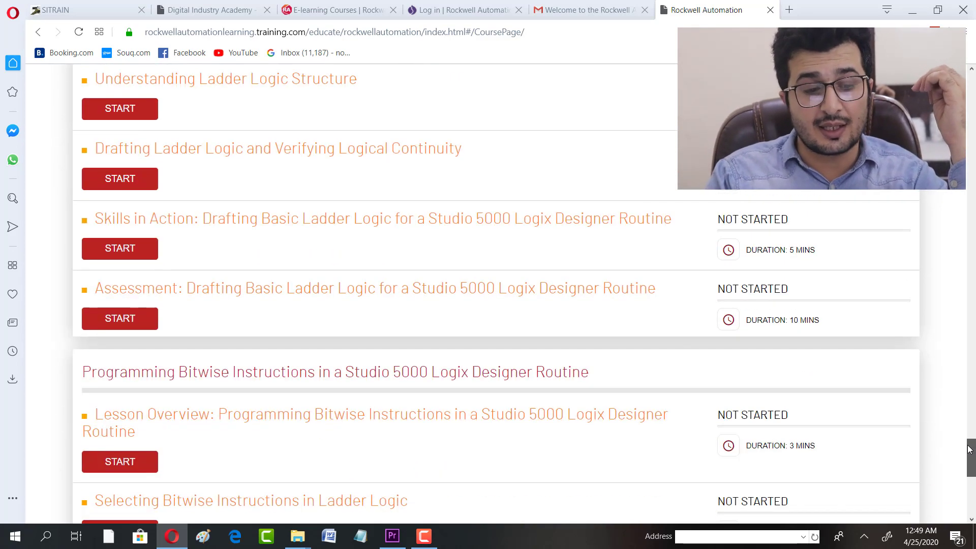
scroll(down, 3)
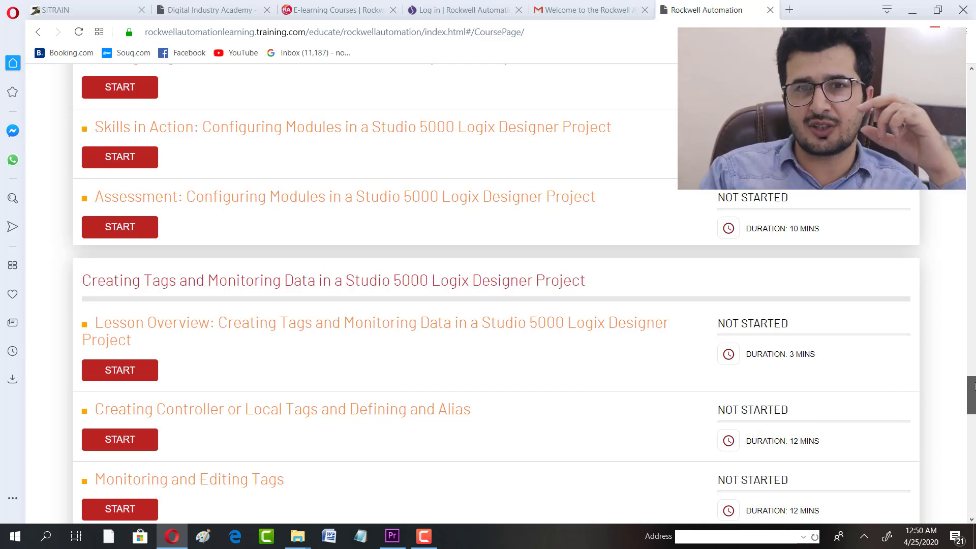
scroll(down, 3)
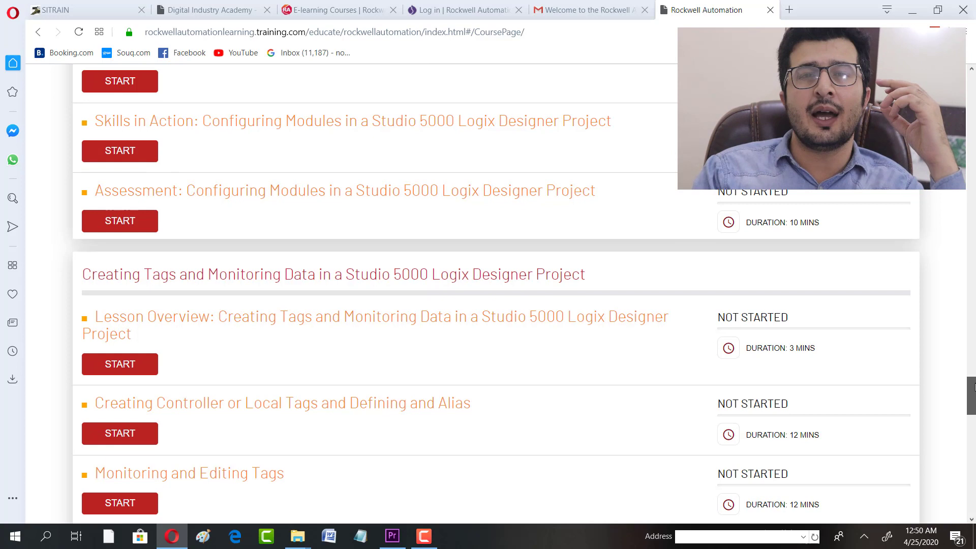